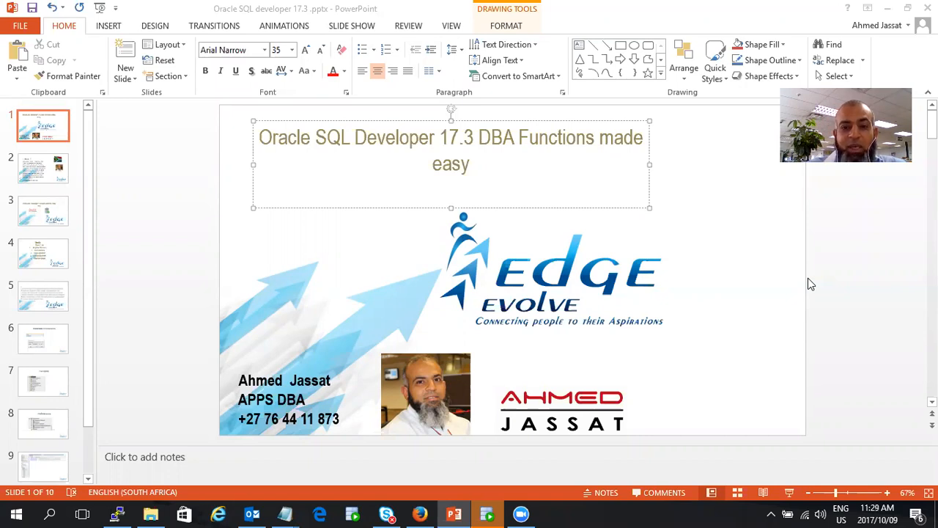
pyautogui.moveTo(200, 165)
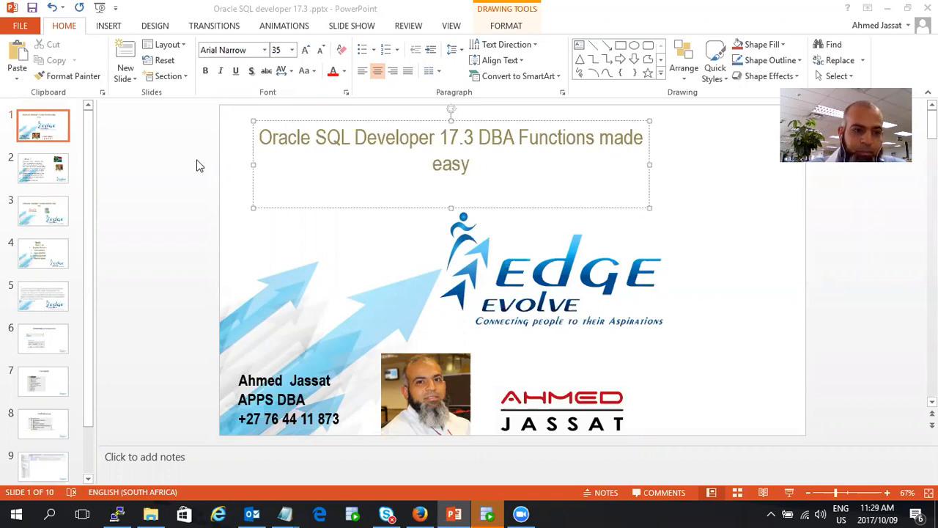
# - Go to slide 2, the 'Who am I?' presenter biography slide
pyautogui.click(42, 169)
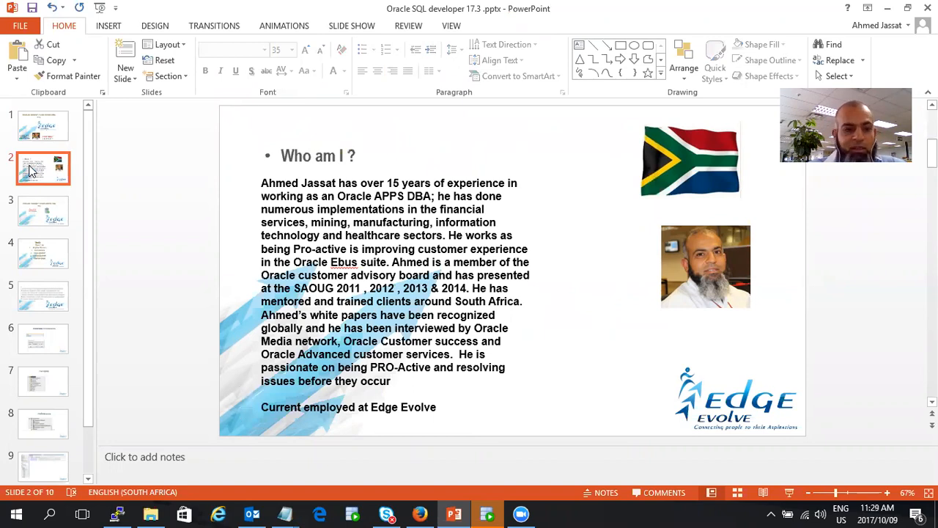
# - Go to slide 3, the Oracle SQL Developer 17.3 DBA Functions title slide
pyautogui.click(43, 211)
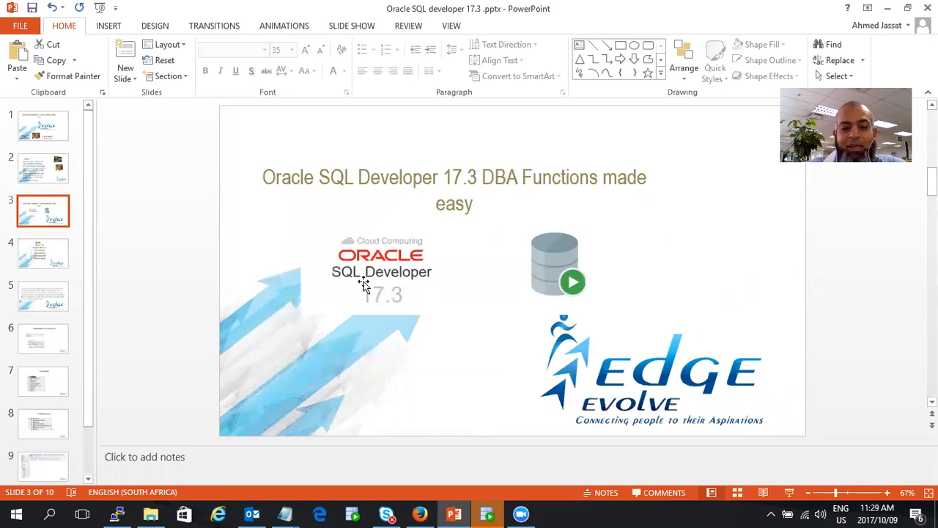
pyautogui.moveTo(380, 311)
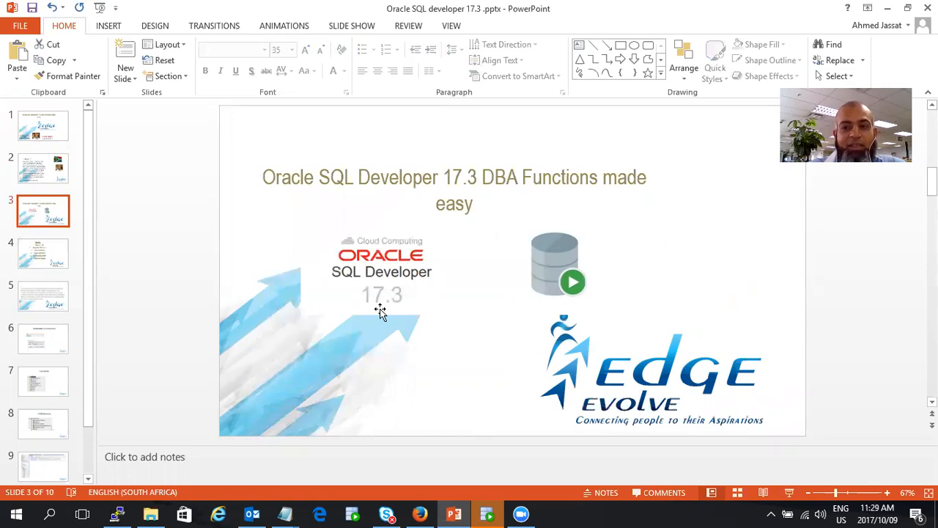
# - Go to slide 4, the Benefits list from Ease of Use to Free from Oracle
pyautogui.click(43, 253)
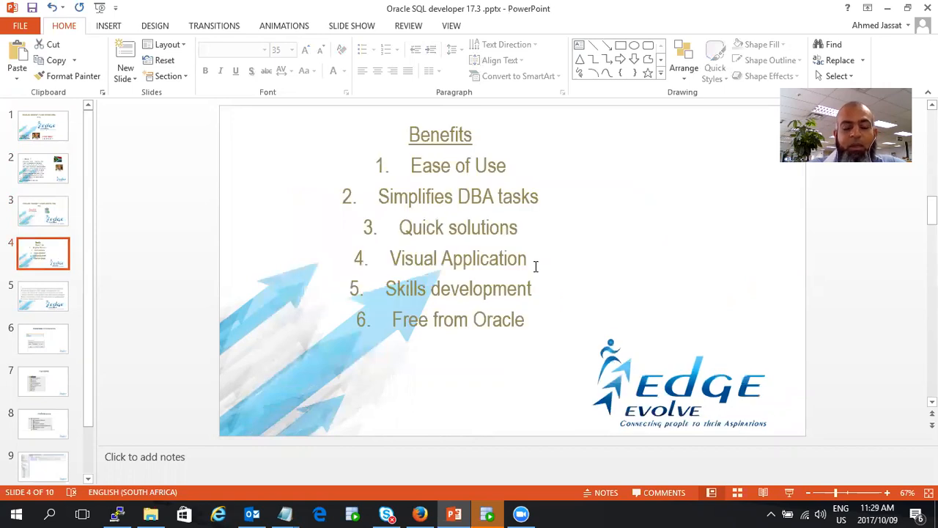
pyautogui.moveTo(681, 227)
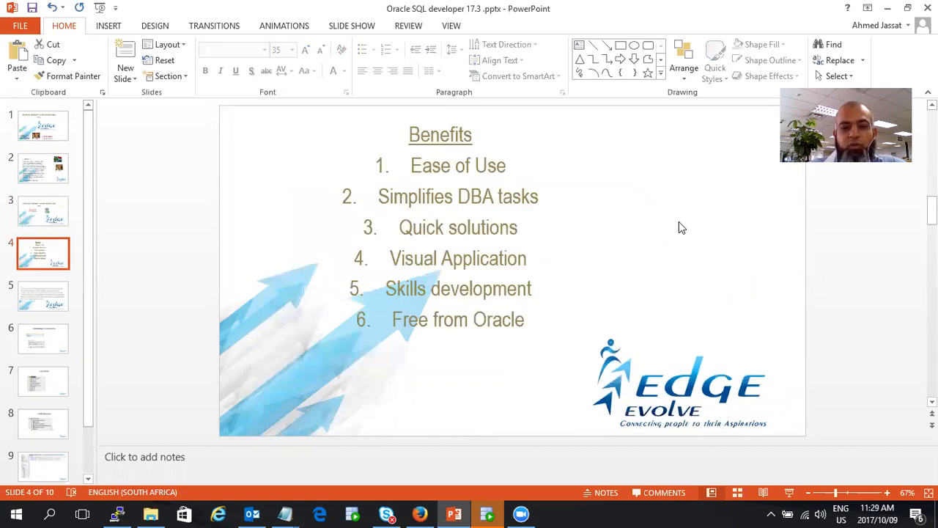
pyautogui.moveTo(506, 212)
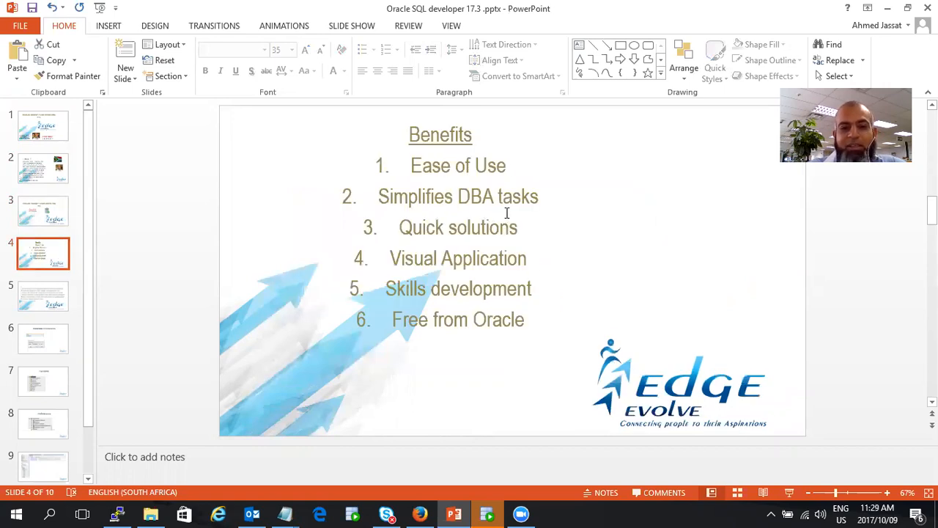
pyautogui.moveTo(600, 247)
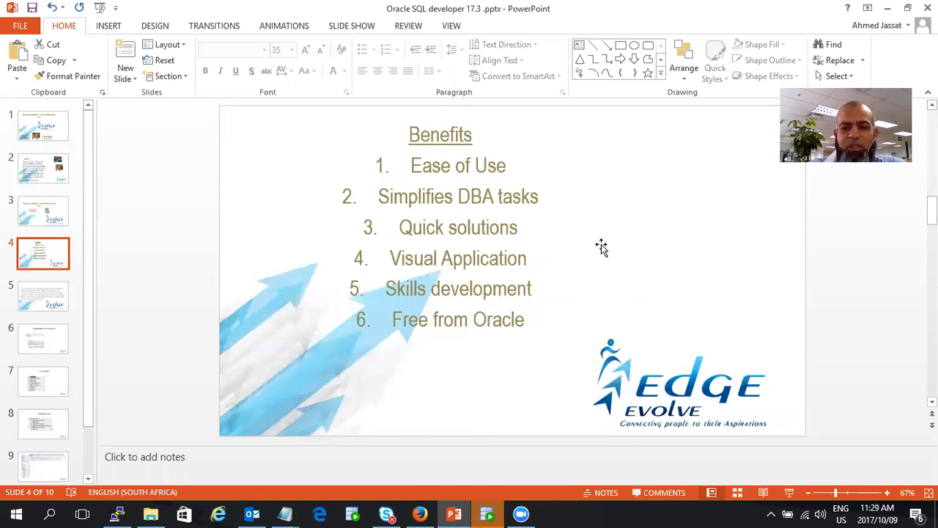
pyautogui.moveTo(561, 261)
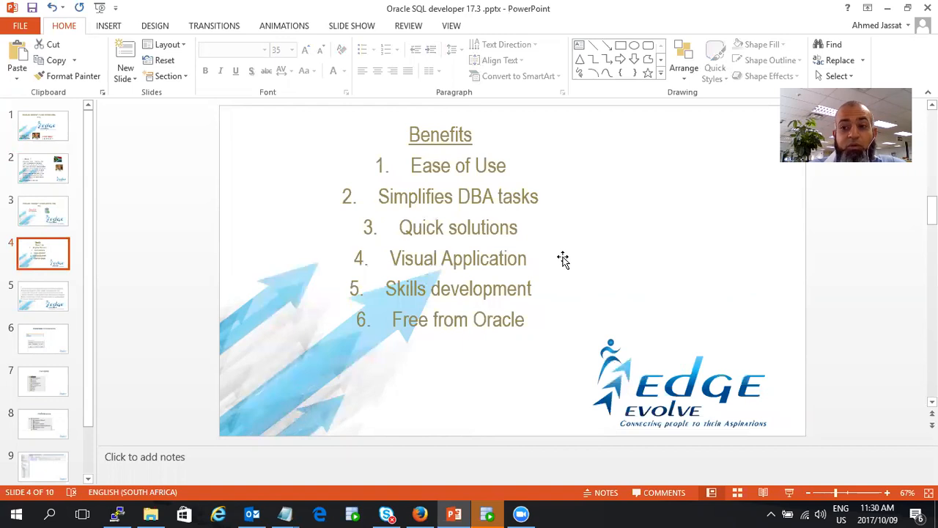
pyautogui.moveTo(391, 296)
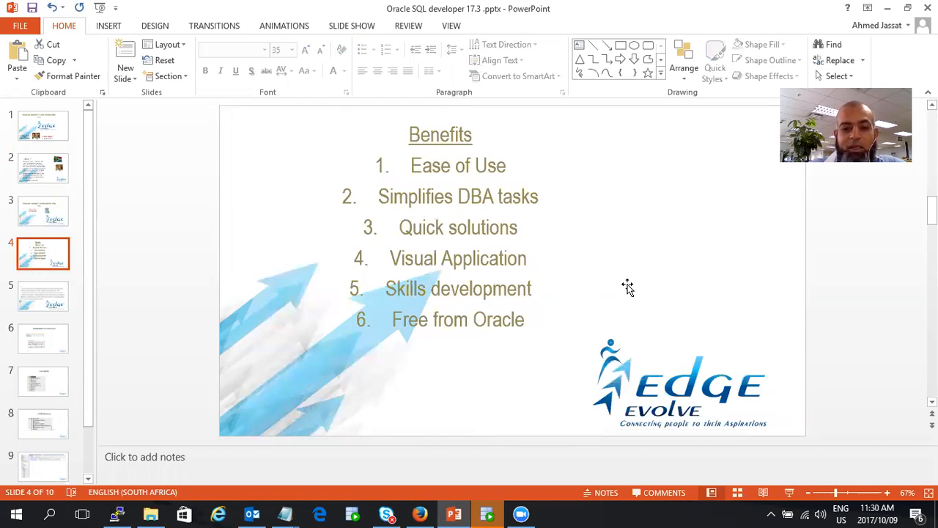
# - Go to slide 5, describing SQL Developer as a free integrated development environment
pyautogui.click(43, 295)
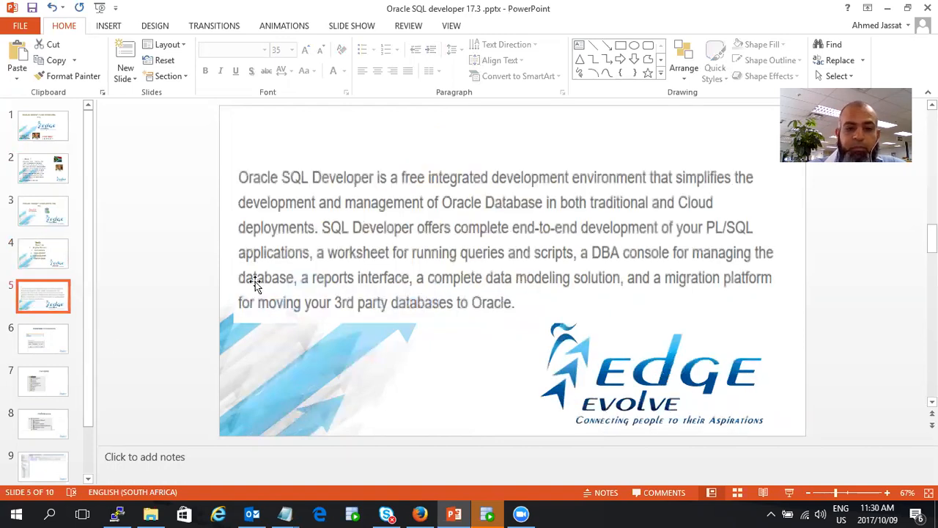
pyautogui.moveTo(639, 280)
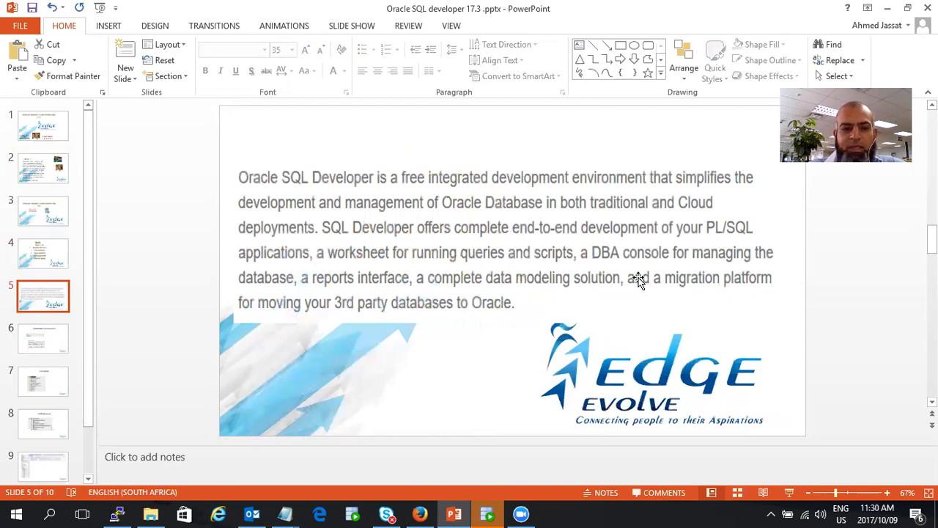
pyautogui.moveTo(504, 208)
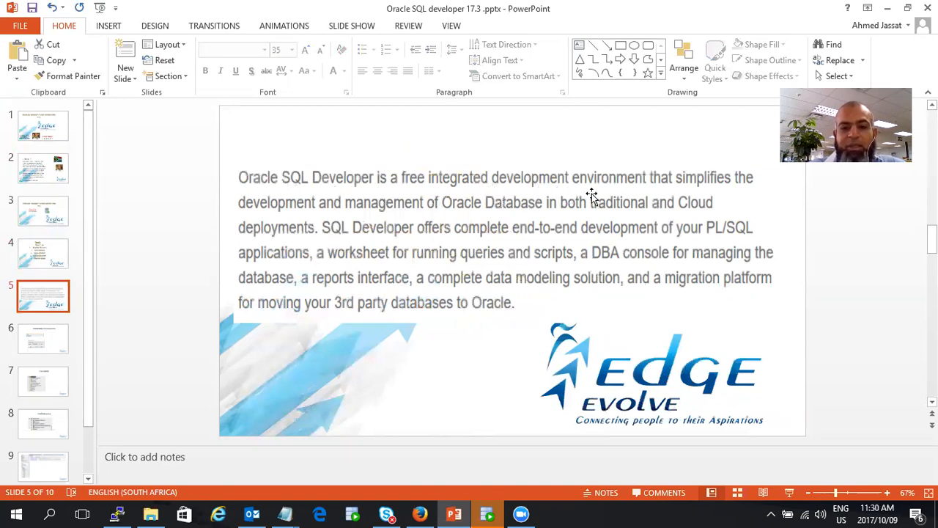
pyautogui.moveTo(338, 224)
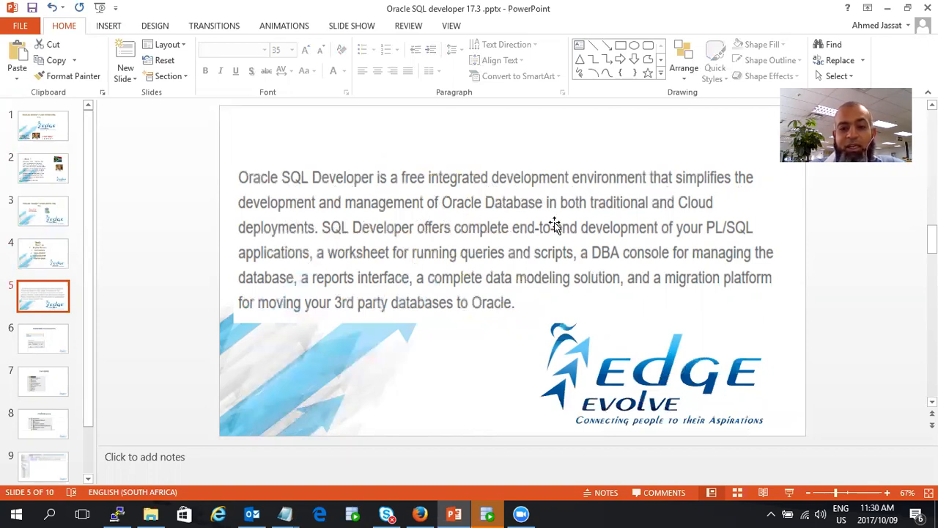
pyautogui.moveTo(693, 220)
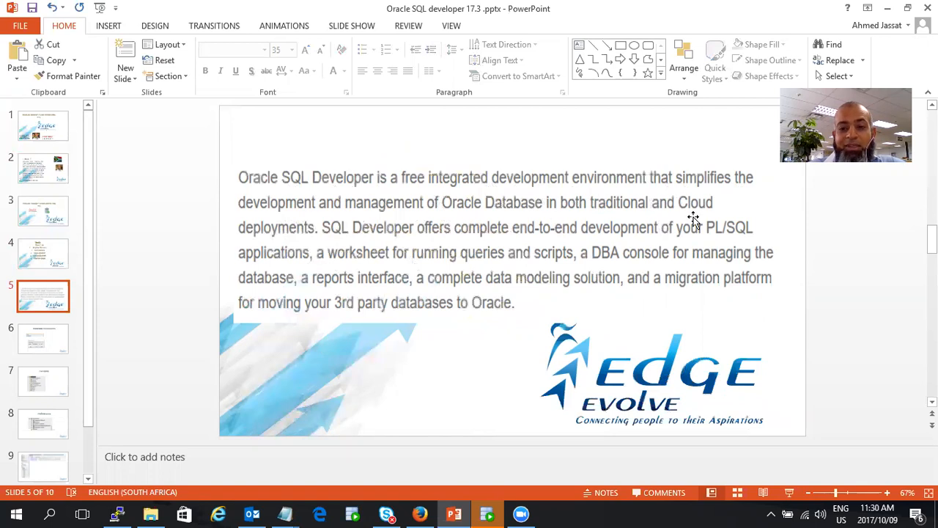
pyautogui.moveTo(284, 253)
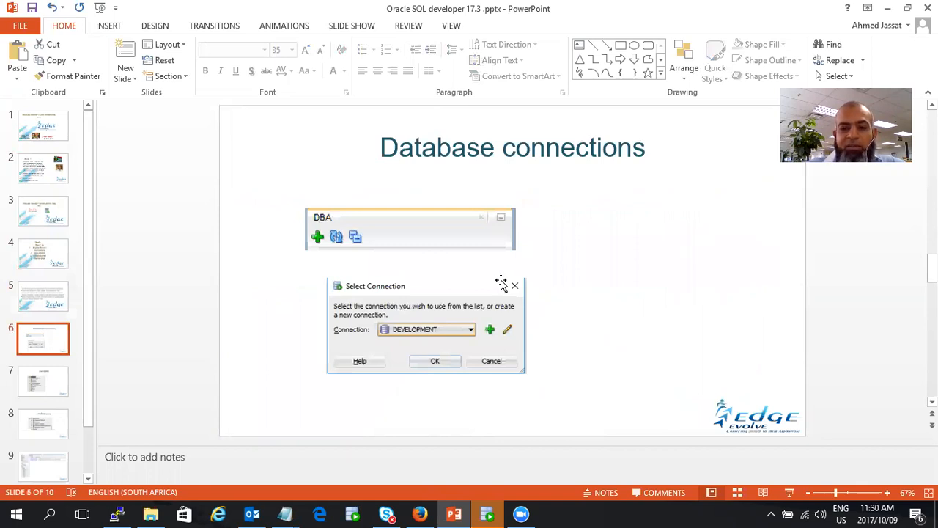
pyautogui.moveTo(477, 316)
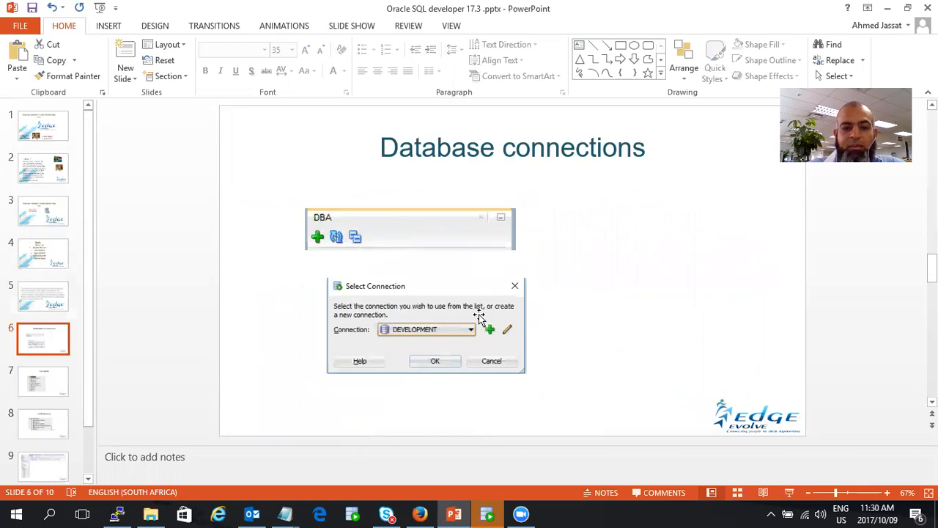
pyautogui.moveTo(403, 333)
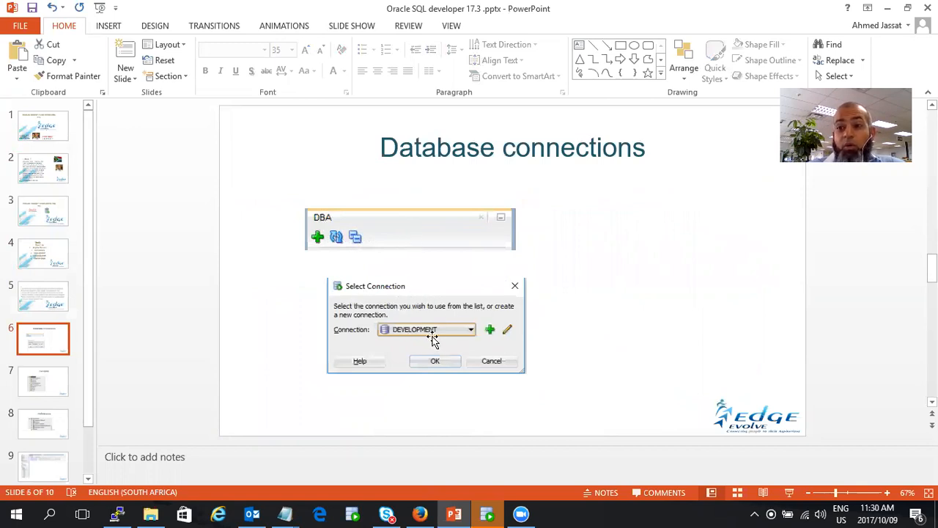
pyautogui.moveTo(450, 364)
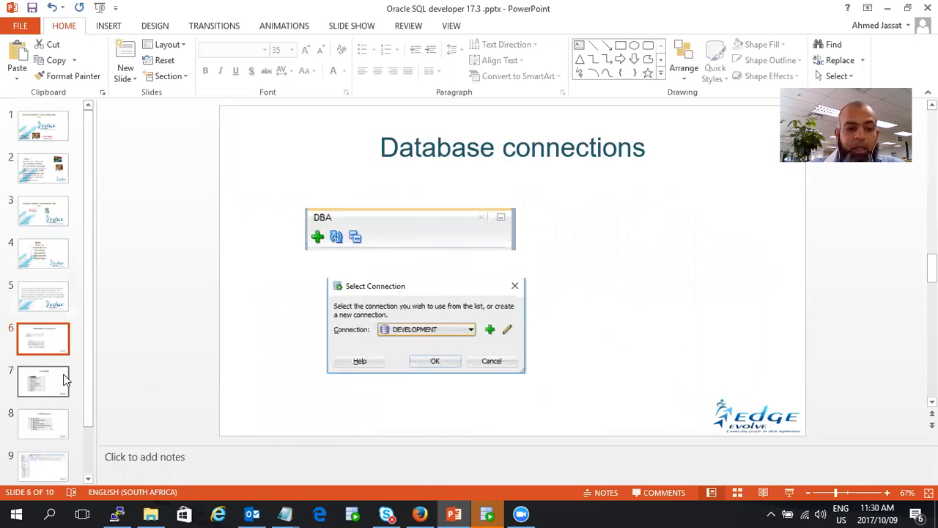
# - Go to slide 7, the Functions tree from Database Configuration through Tuning
pyautogui.click(43, 380)
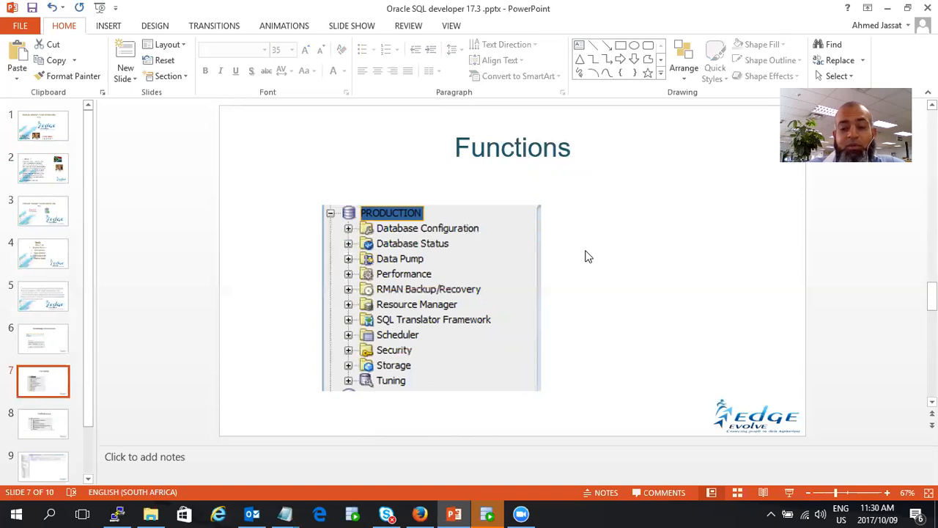
pyautogui.moveTo(399, 228)
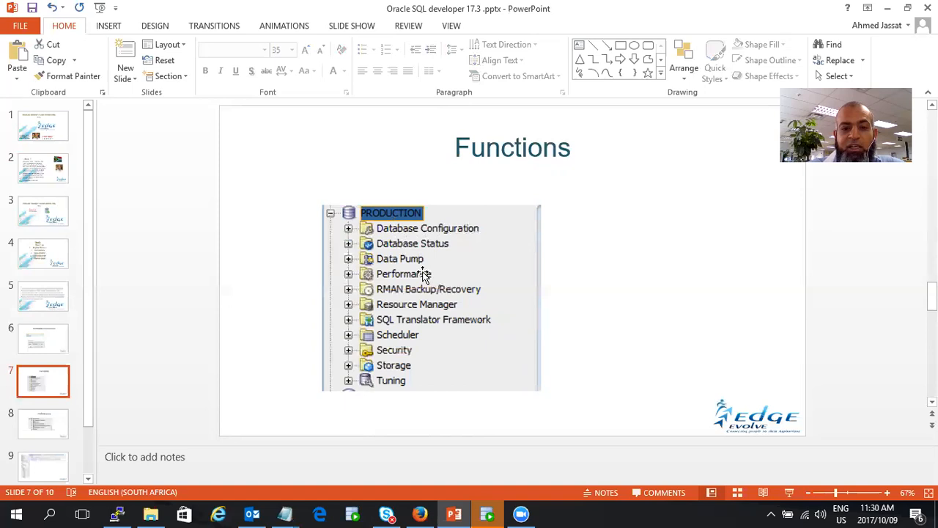
pyautogui.moveTo(401, 278)
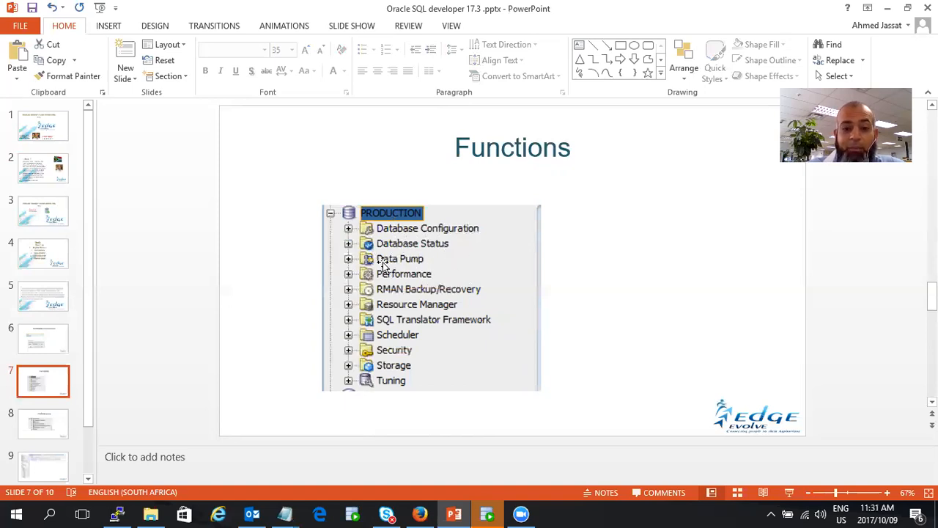
pyautogui.moveTo(456, 281)
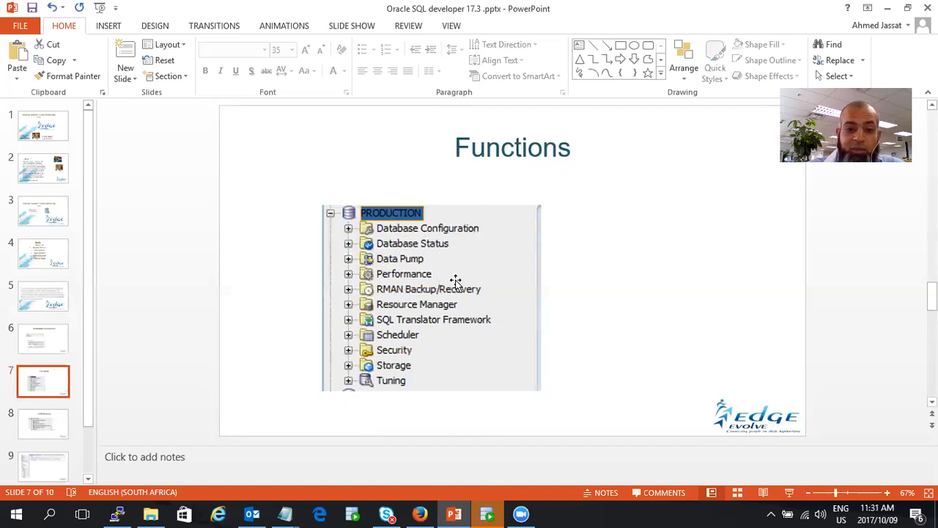
pyautogui.moveTo(379, 303)
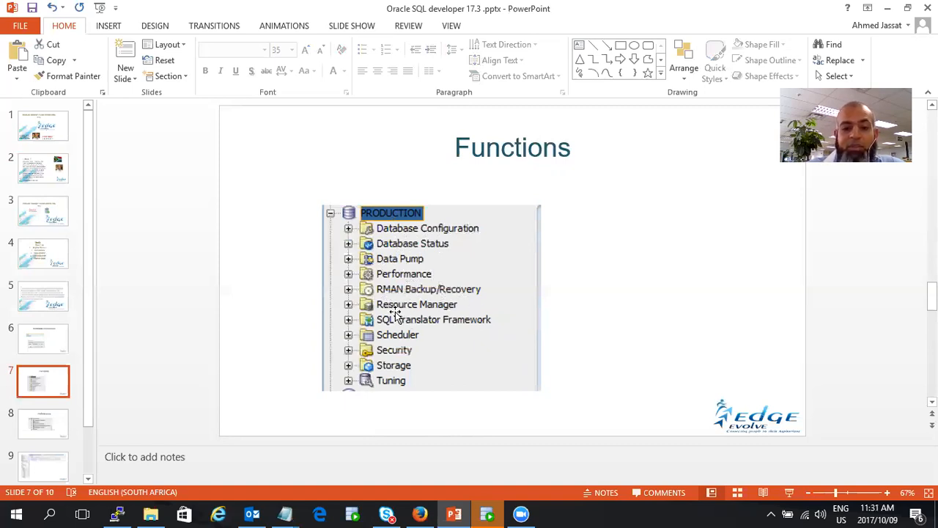
pyautogui.moveTo(466, 321)
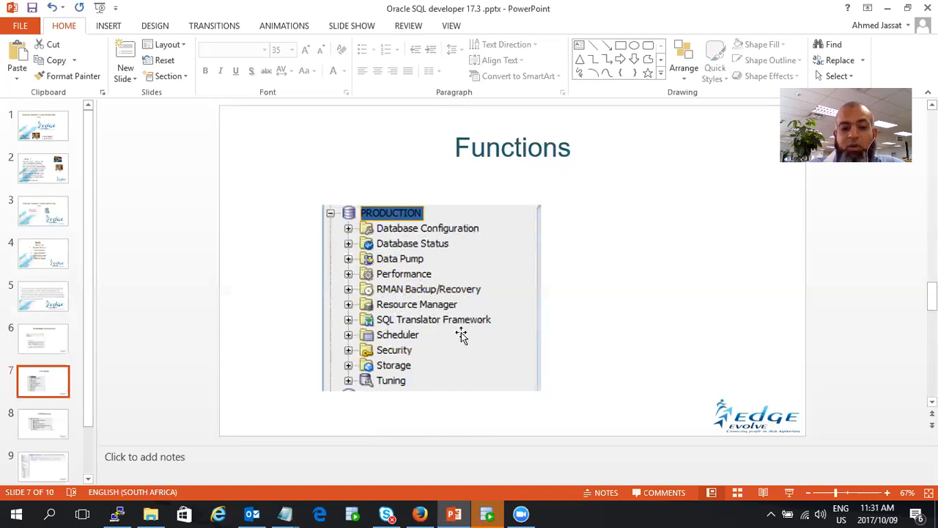
pyautogui.moveTo(400, 346)
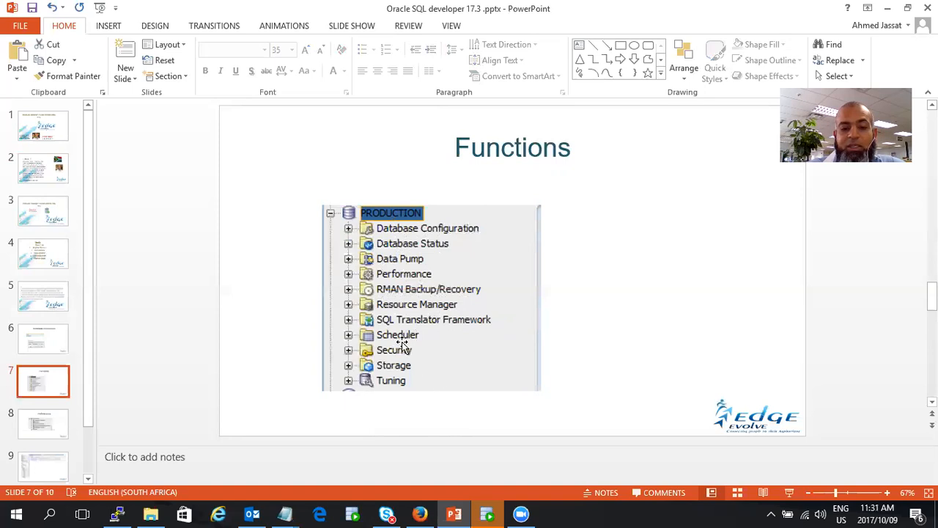
pyautogui.moveTo(436, 364)
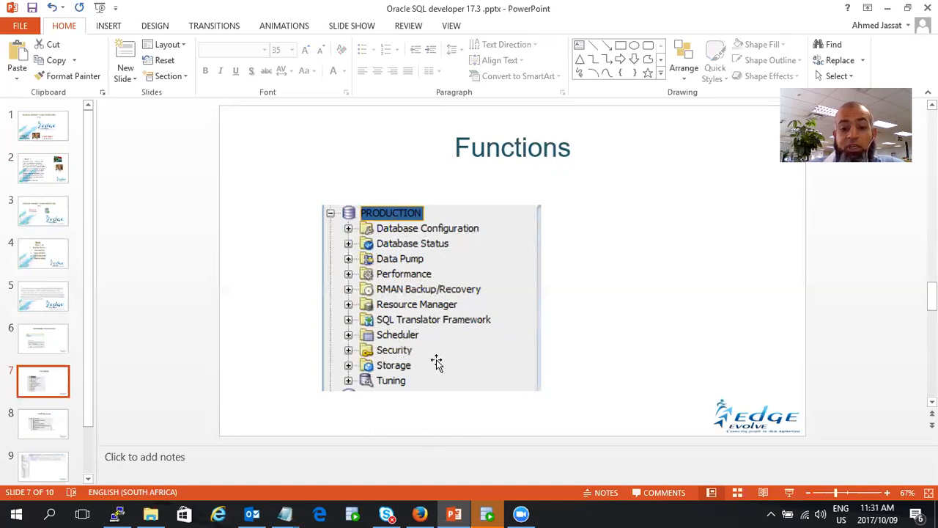
pyautogui.moveTo(396, 376)
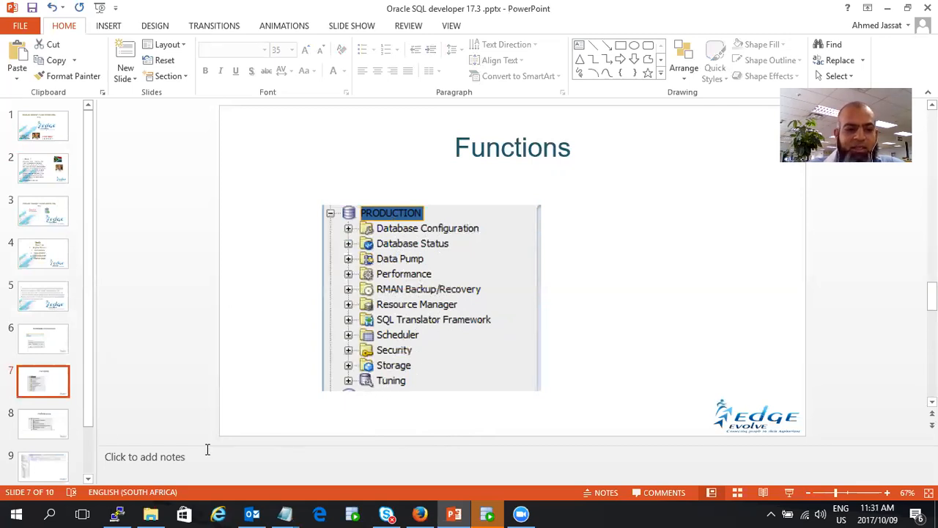
pyautogui.click(43, 423)
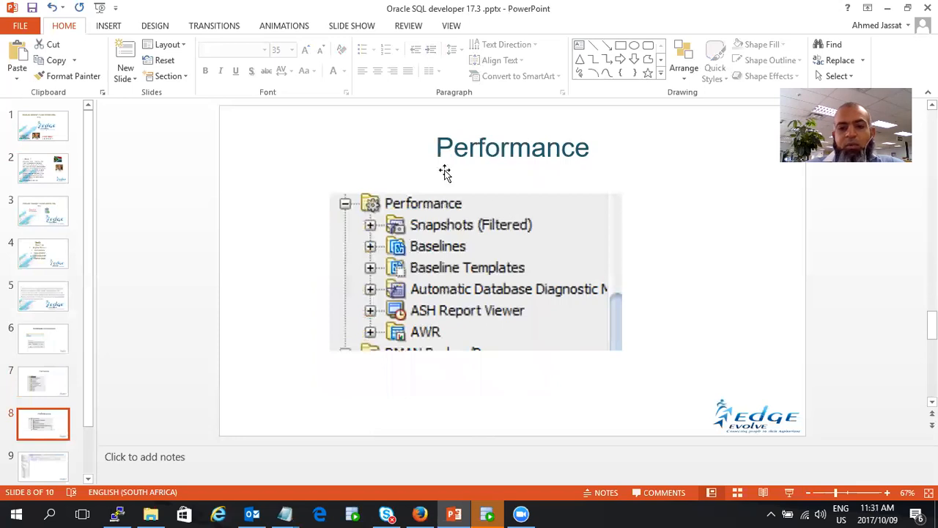
pyautogui.moveTo(641, 180)
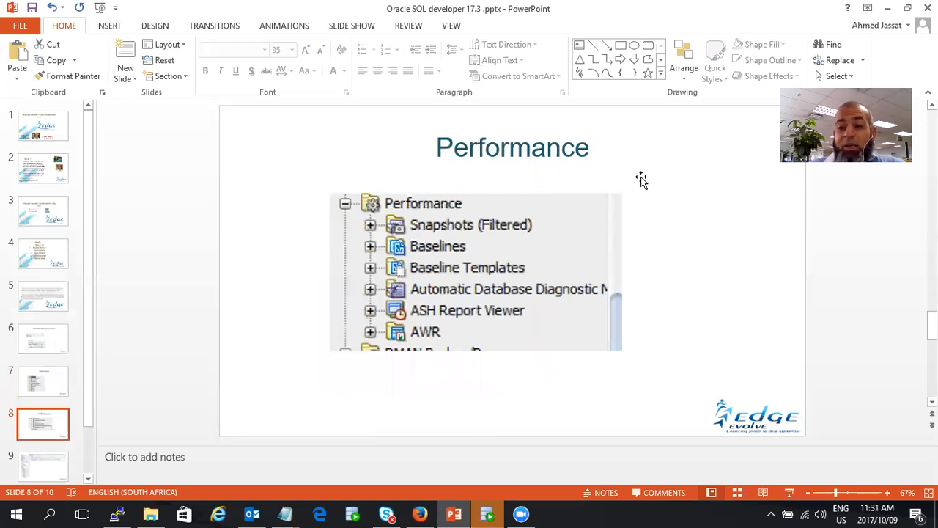
pyautogui.moveTo(454, 237)
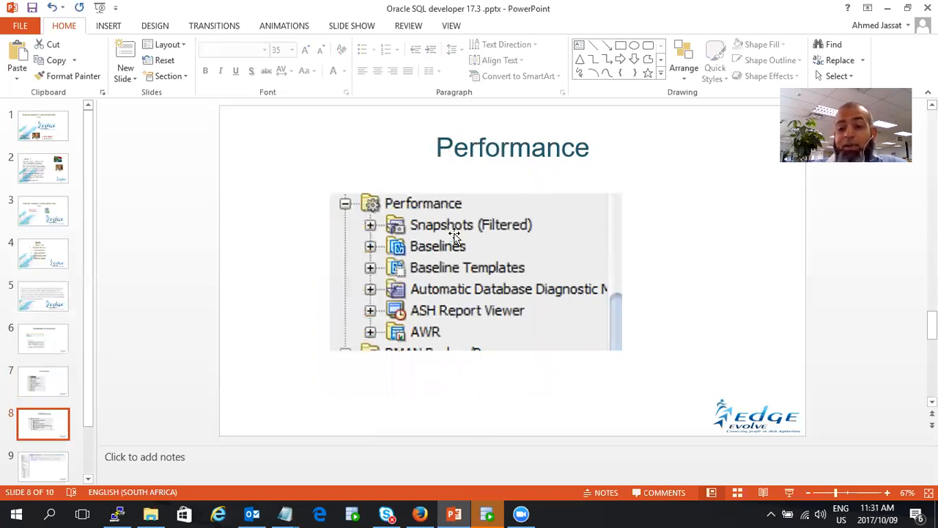
pyautogui.moveTo(489, 234)
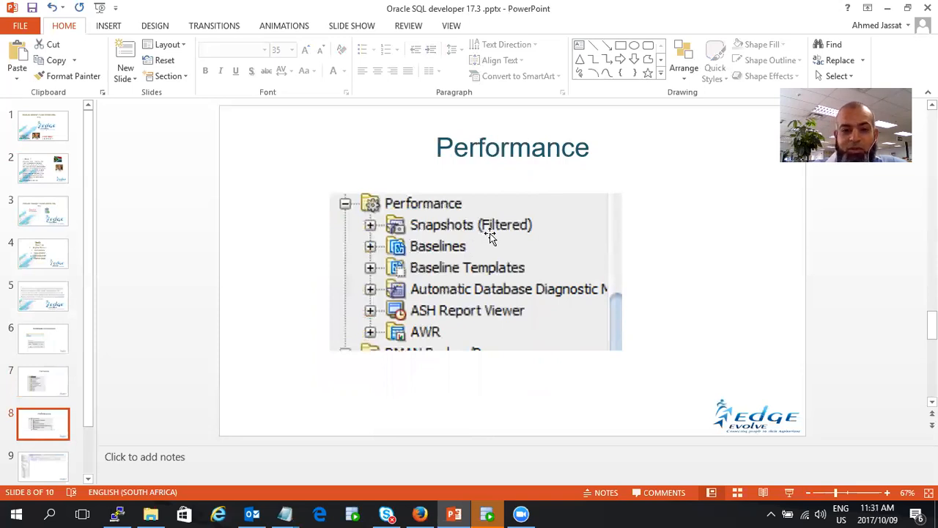
pyautogui.moveTo(469, 289)
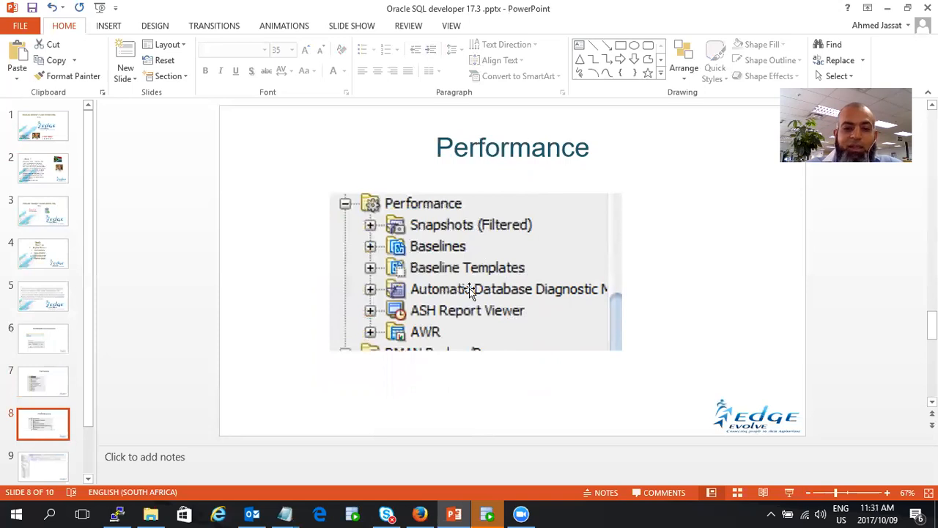
pyautogui.moveTo(472, 268)
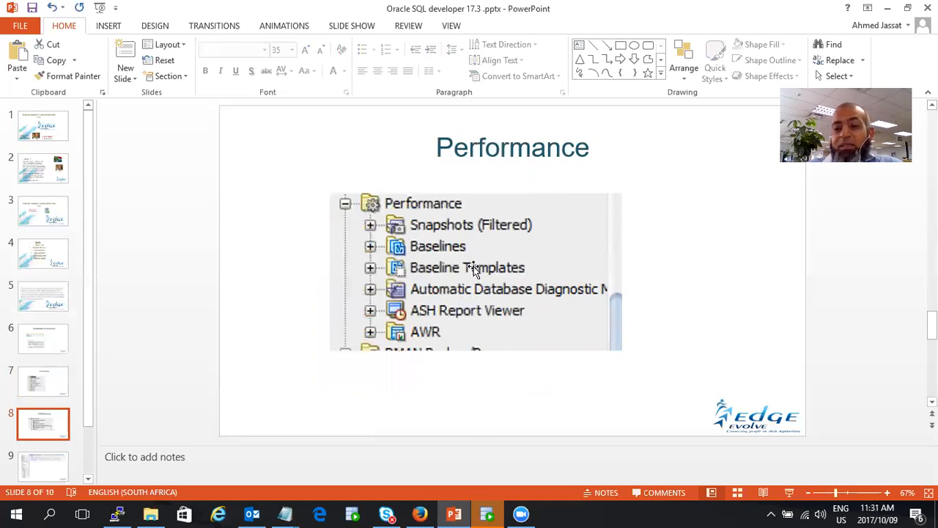
pyautogui.moveTo(108, 424)
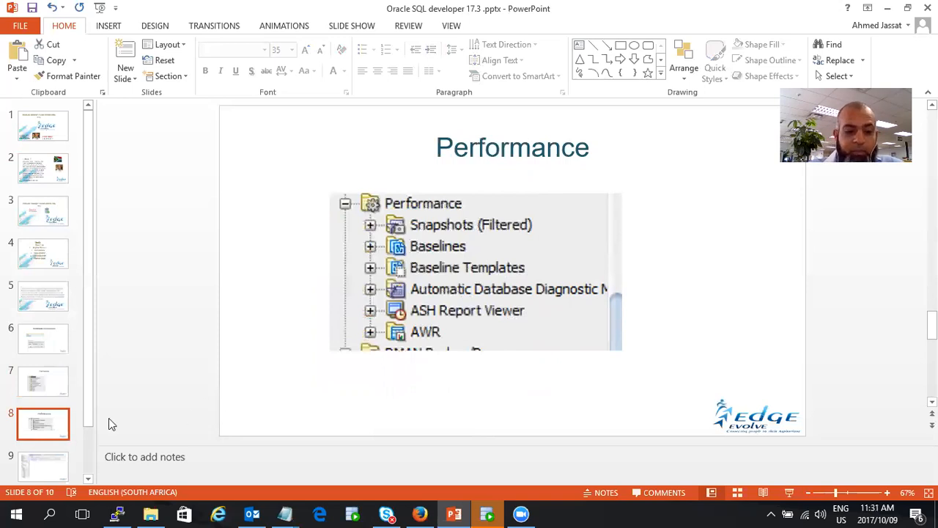
pyautogui.moveTo(93, 413)
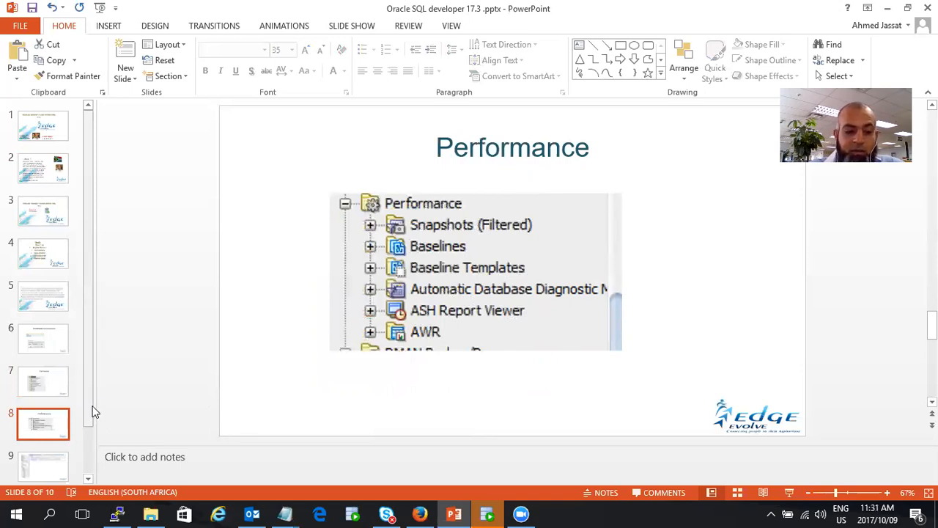
pyautogui.scroll(-3)
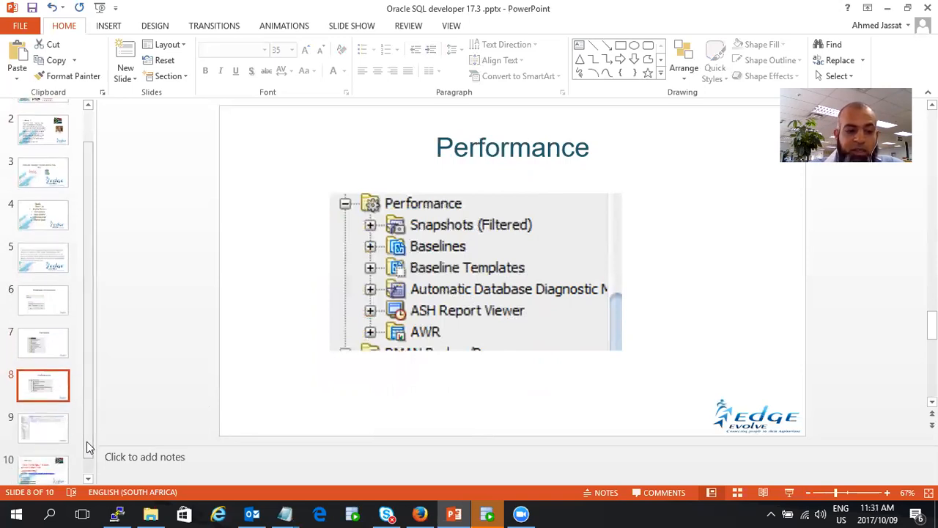
pyautogui.click(43, 428)
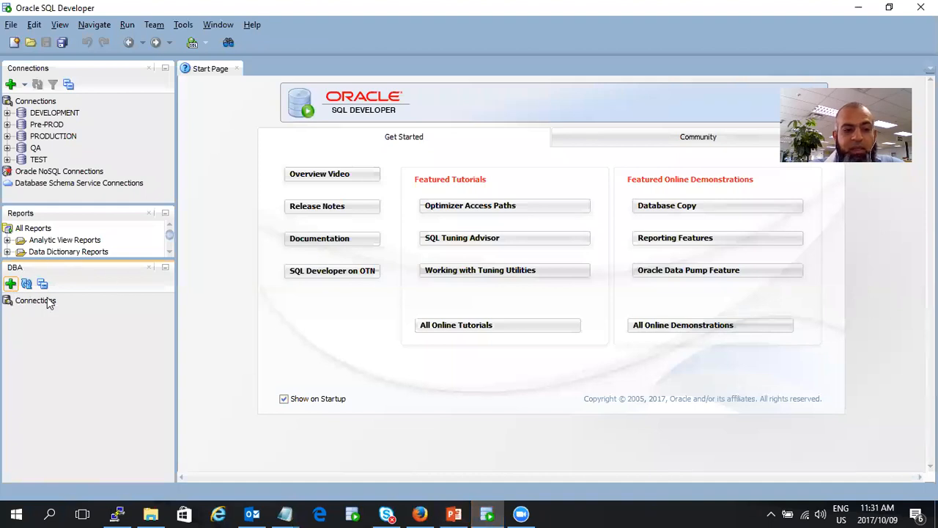
pyautogui.click(252, 24)
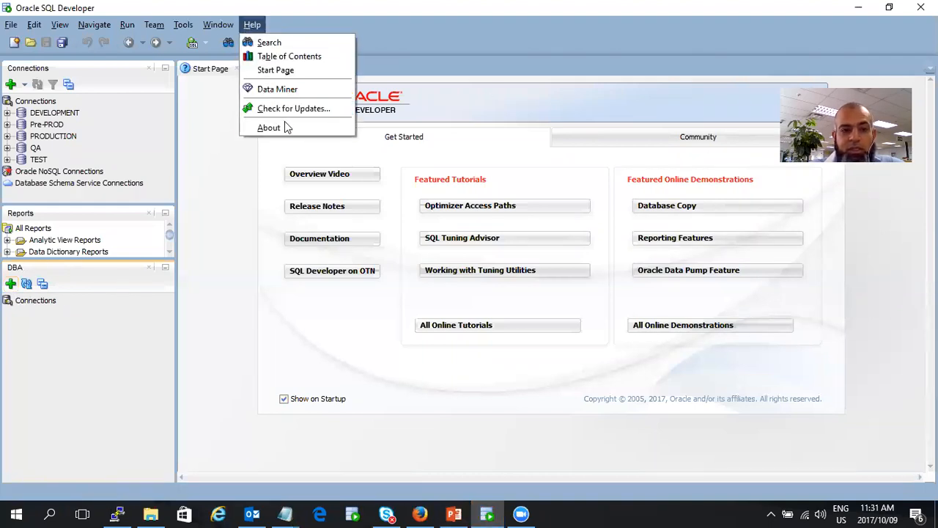
pyautogui.click(268, 126)
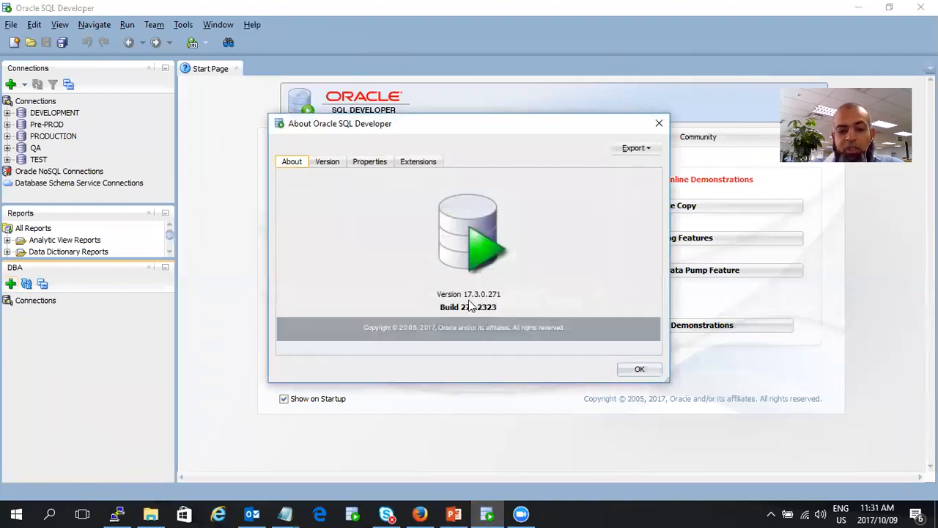
pyautogui.moveTo(519, 317)
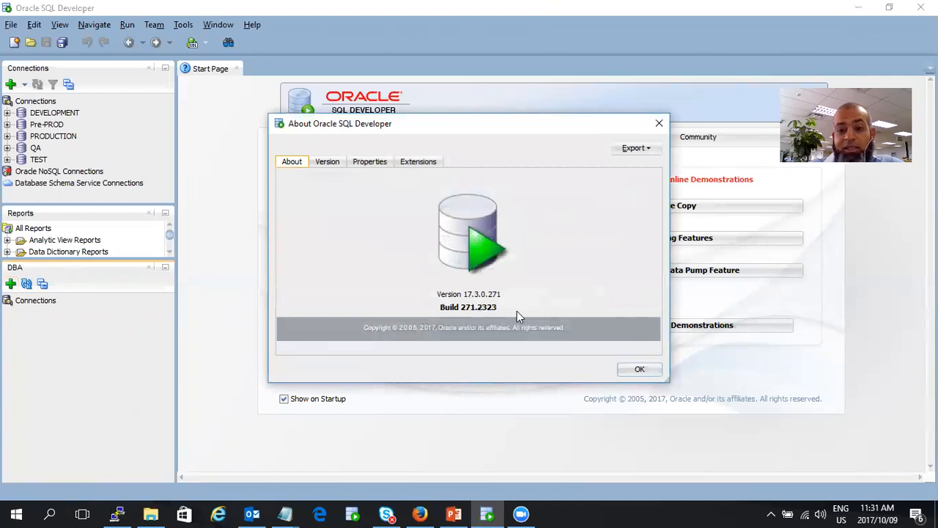
pyautogui.click(639, 369)
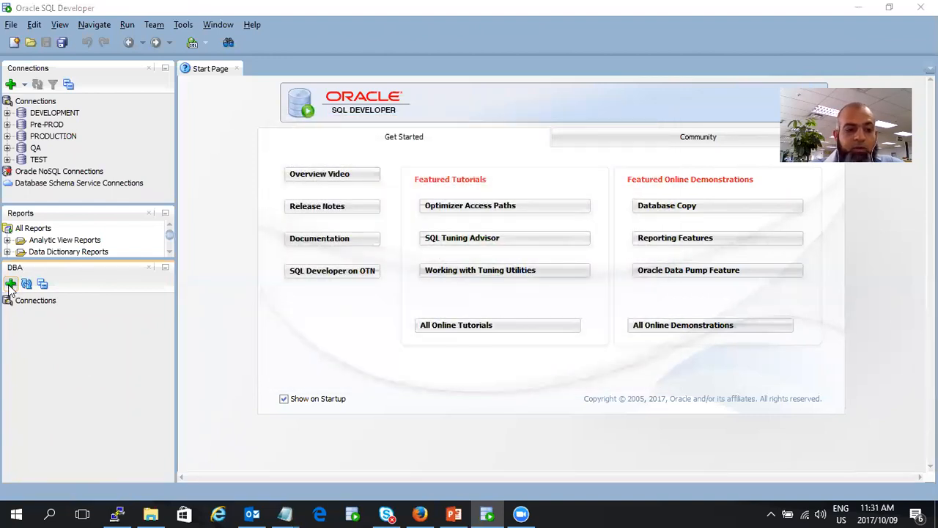
# - Add DEVELOPMENT to the DBA panel and expand its categories from Database Configuration to Tuning
pyautogui.click(10, 283)
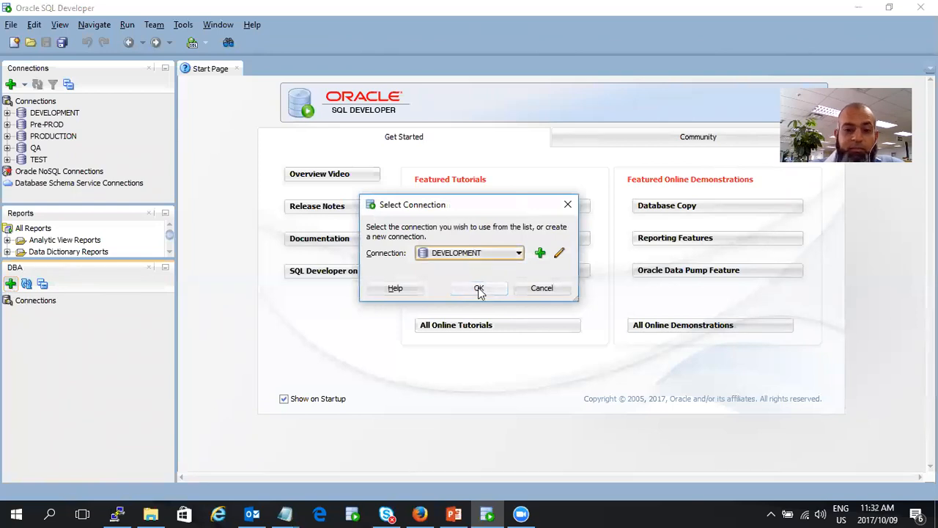
pyautogui.click(479, 288)
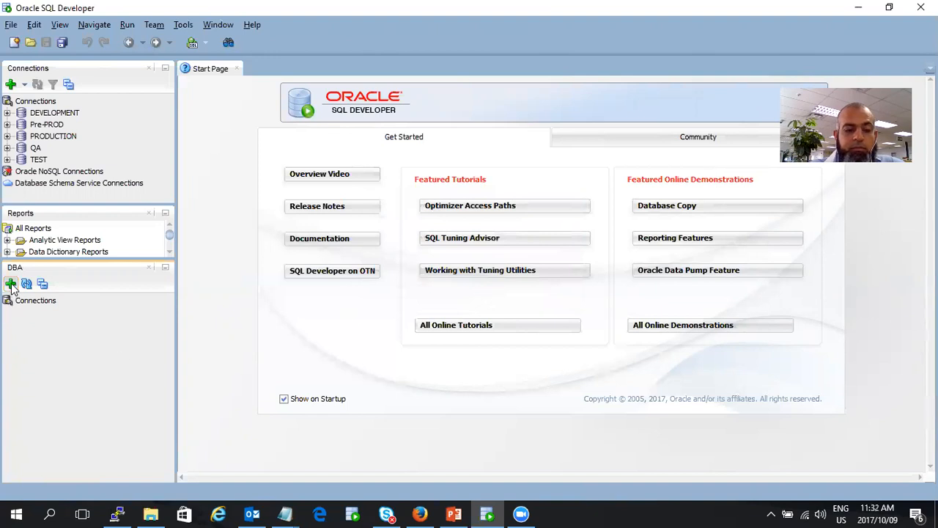
pyautogui.moveTo(22, 304)
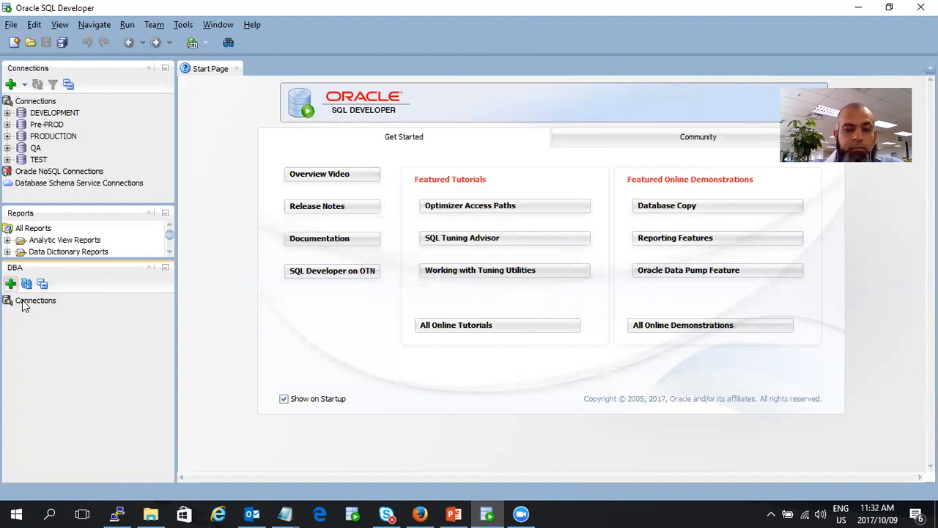
pyautogui.moveTo(511, 30)
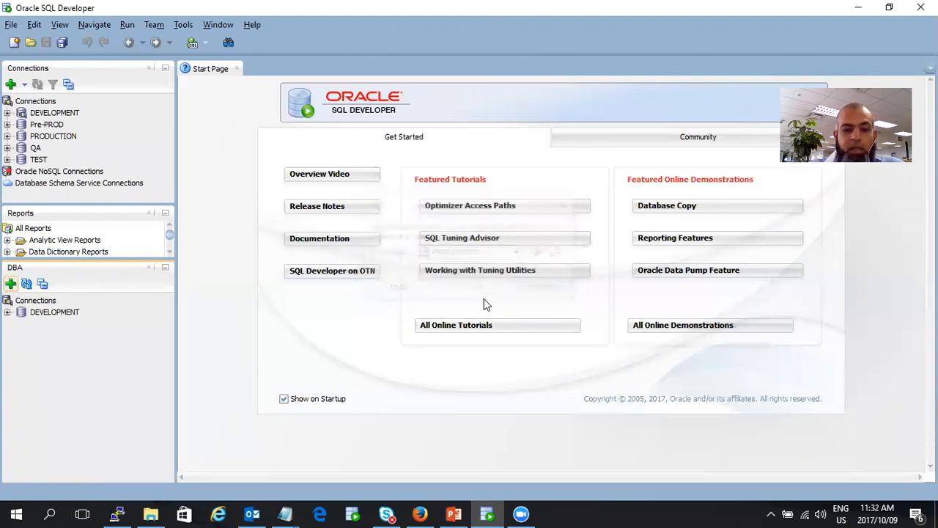
pyautogui.click(21, 311)
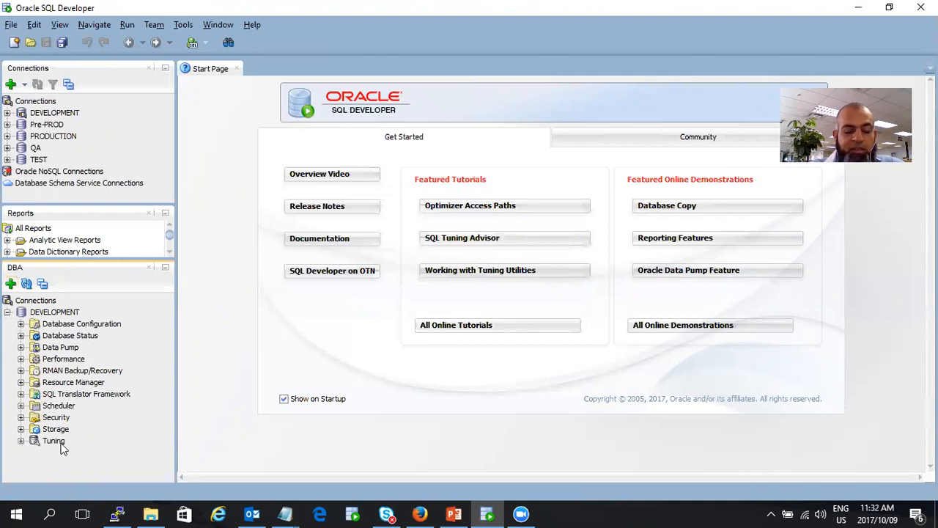
# - Open Database Configuration > Initialization Parameters and scroll down to undo_tablespace and xml_db_events
pyautogui.click(82, 323)
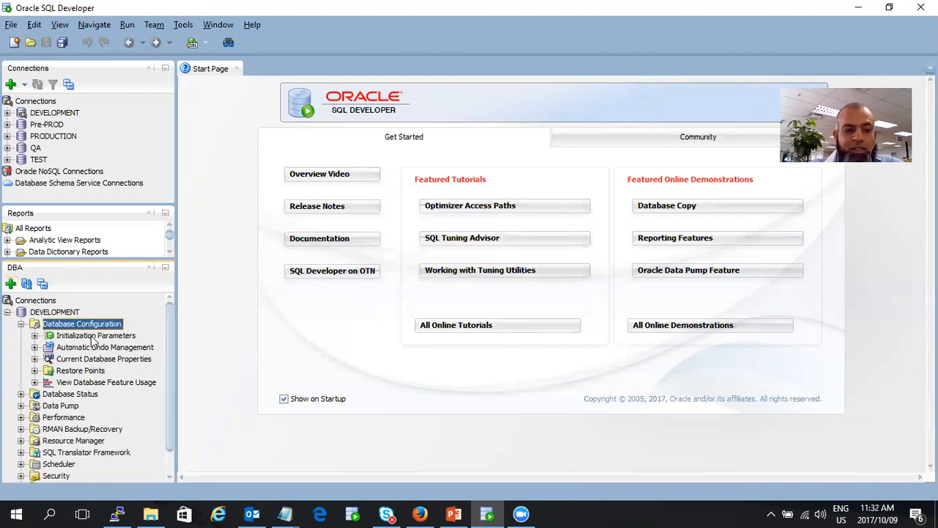
pyautogui.doubleClick(95, 335)
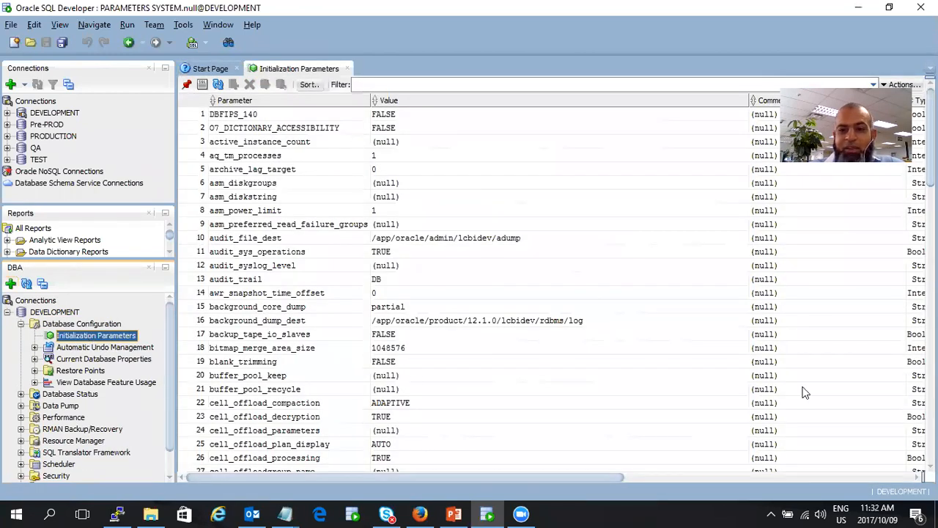
pyautogui.scroll(-3)
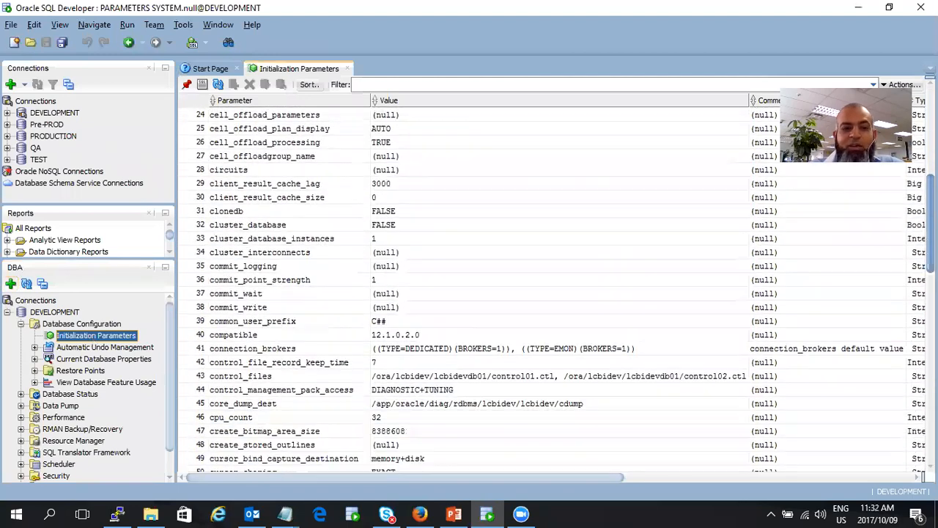
pyautogui.scroll(-3)
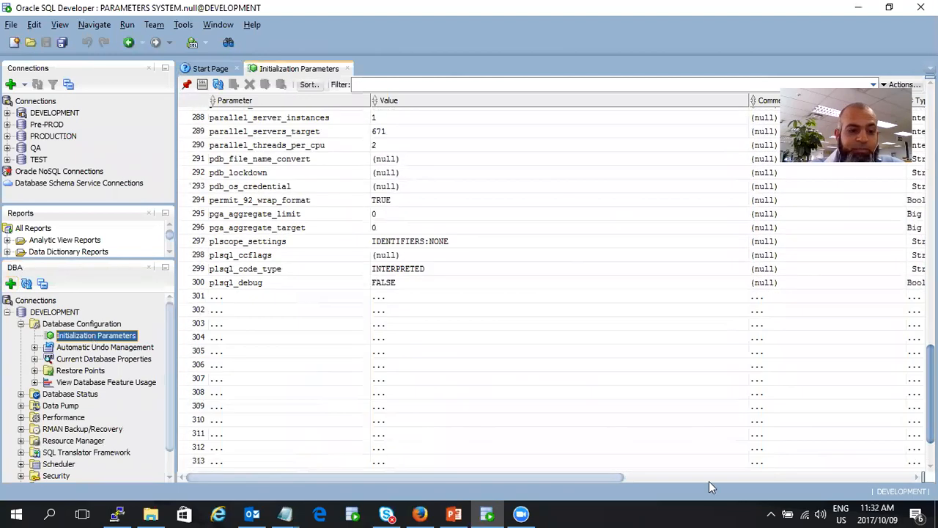
pyautogui.scroll(-3)
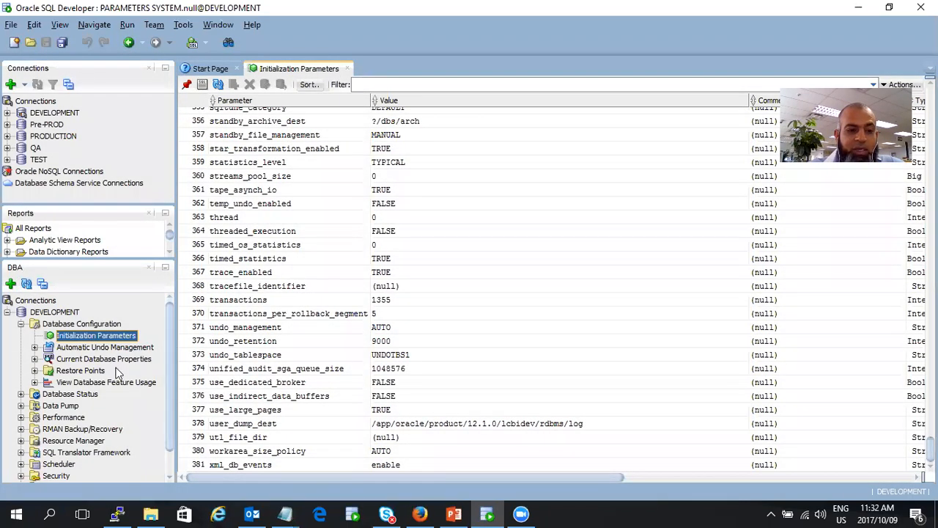
pyautogui.moveTo(117, 352)
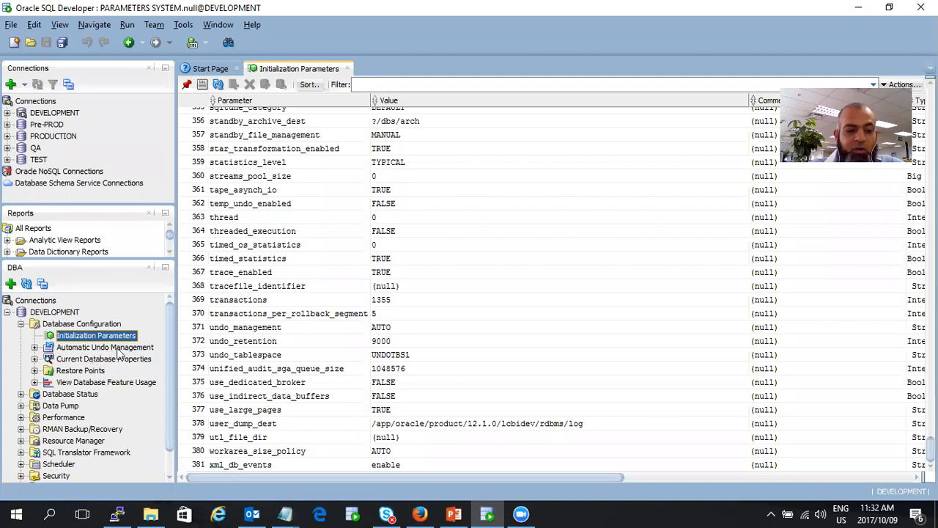
pyautogui.moveTo(134, 365)
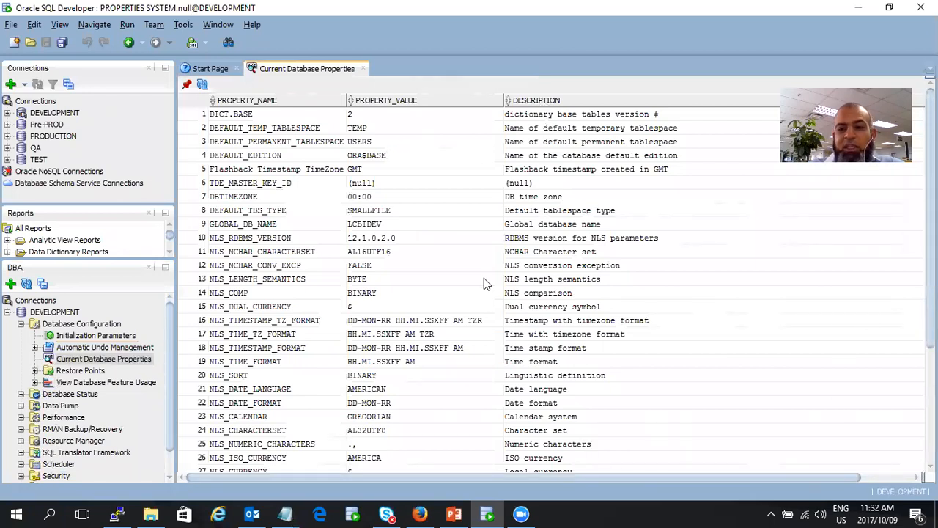
pyautogui.moveTo(373, 121)
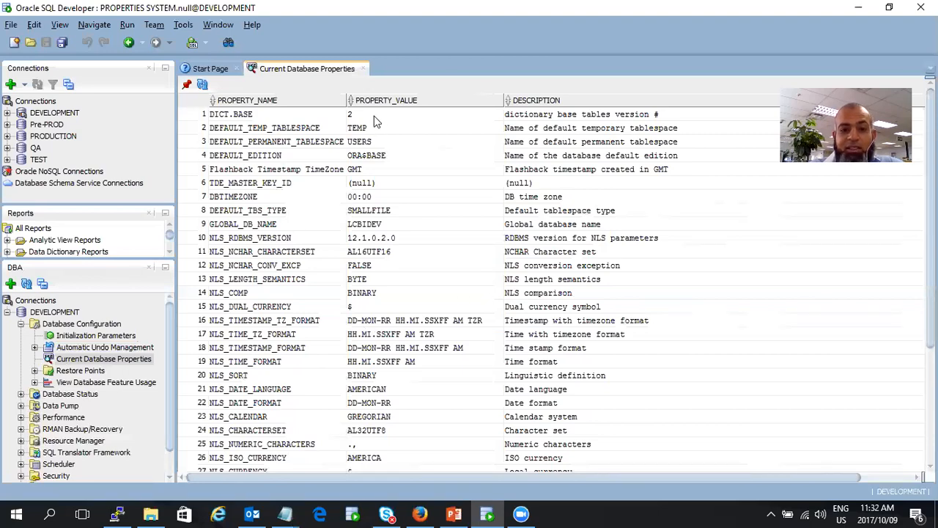
pyautogui.moveTo(570, 349)
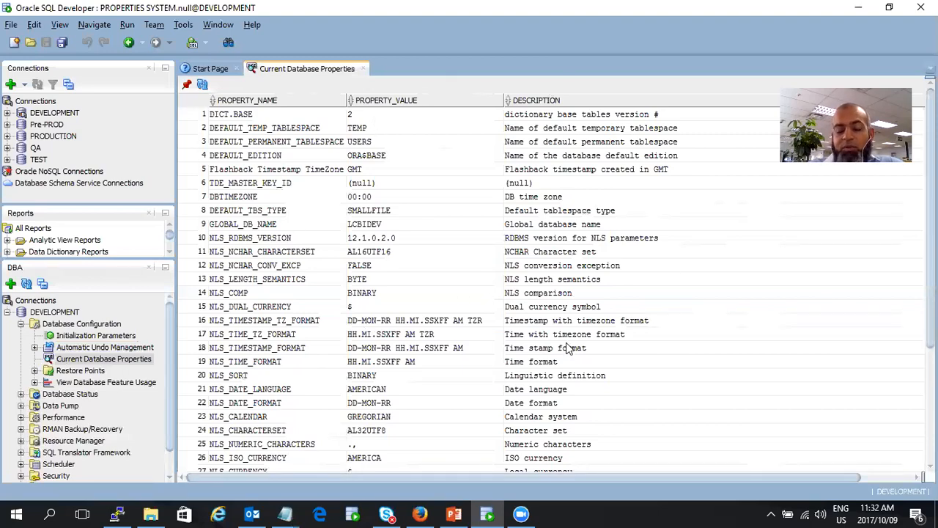
# - Scroll Current Database Properties to entries like NLS_LANGUAGE and OLS_OID_STATUS
pyautogui.scroll(-3)
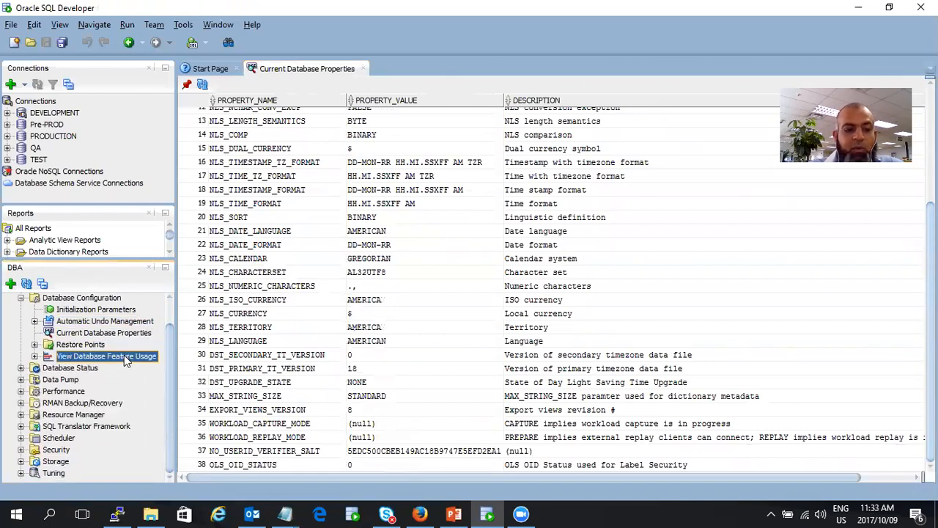
# - Open Database Feature Usage, highlight SQL Tuning Advisor in use, and scroll past Backup entries
pyautogui.doubleClick(106, 356)
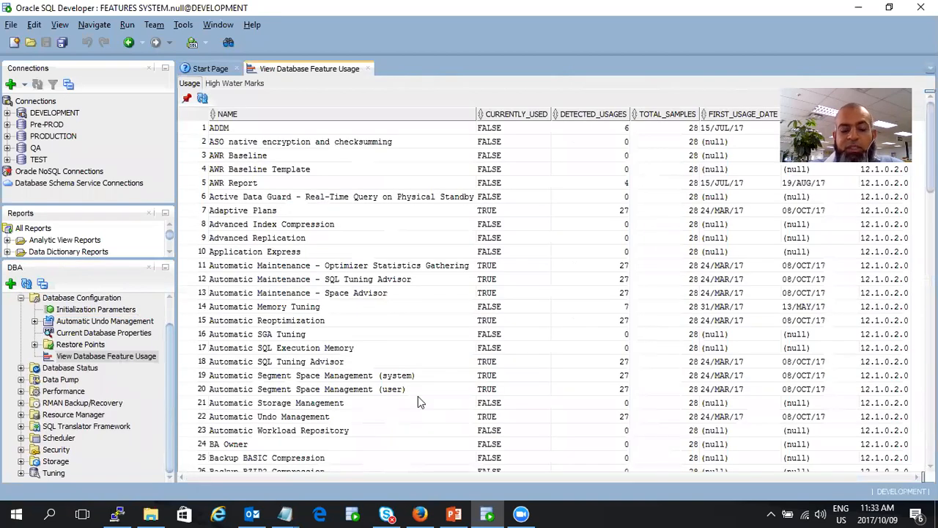
pyautogui.moveTo(485, 204)
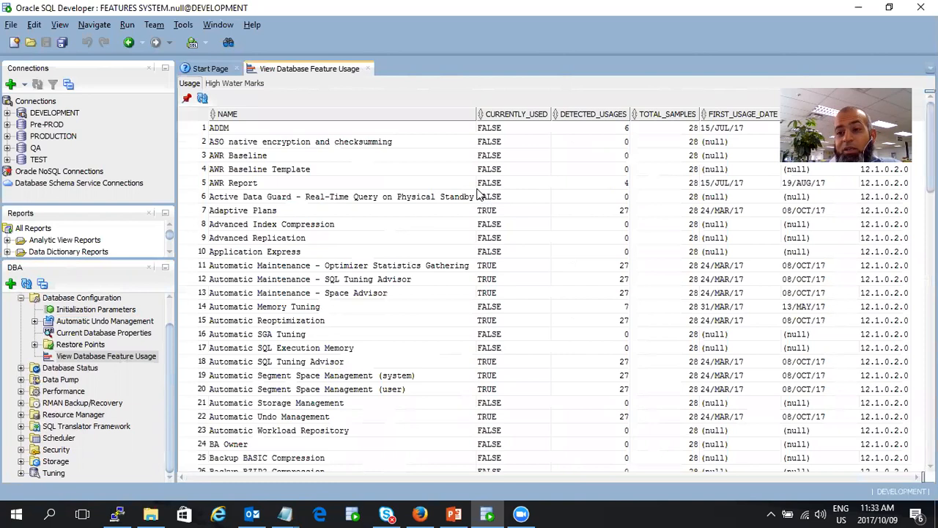
pyautogui.moveTo(520, 161)
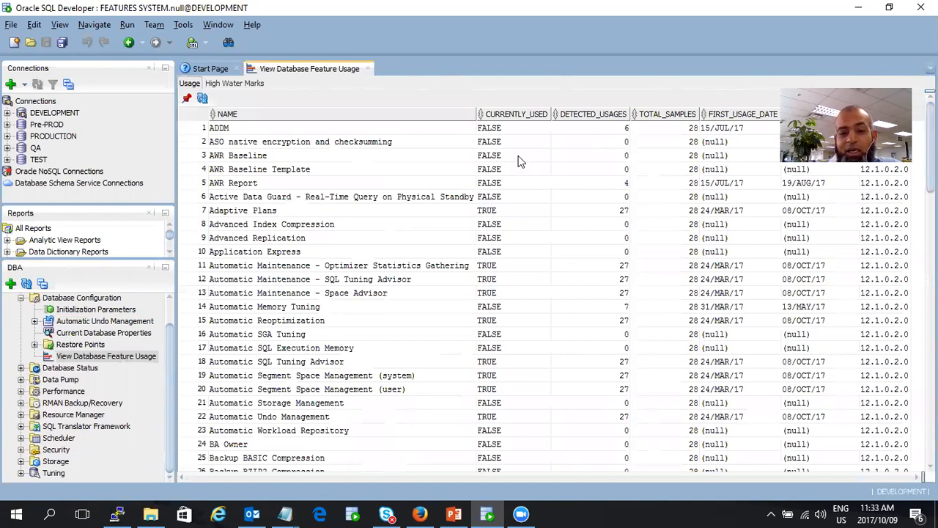
pyautogui.moveTo(491, 362)
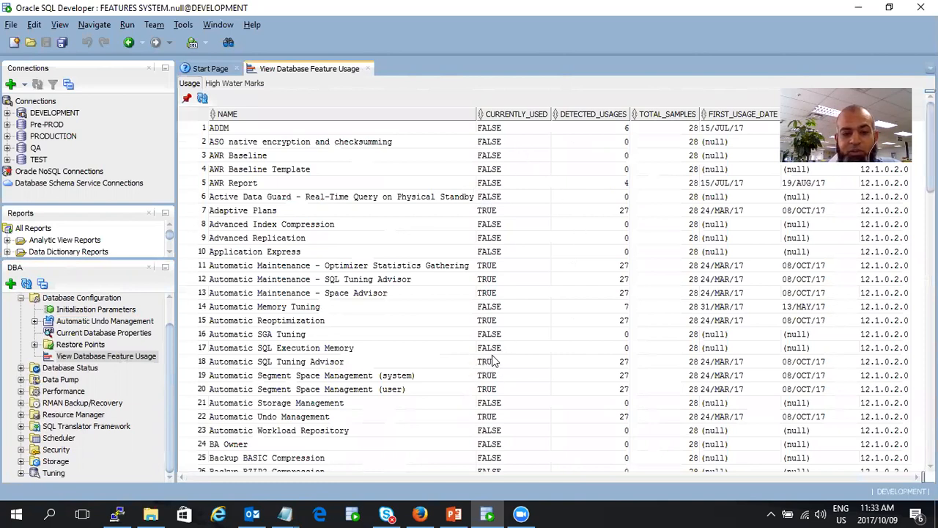
pyautogui.click(513, 361)
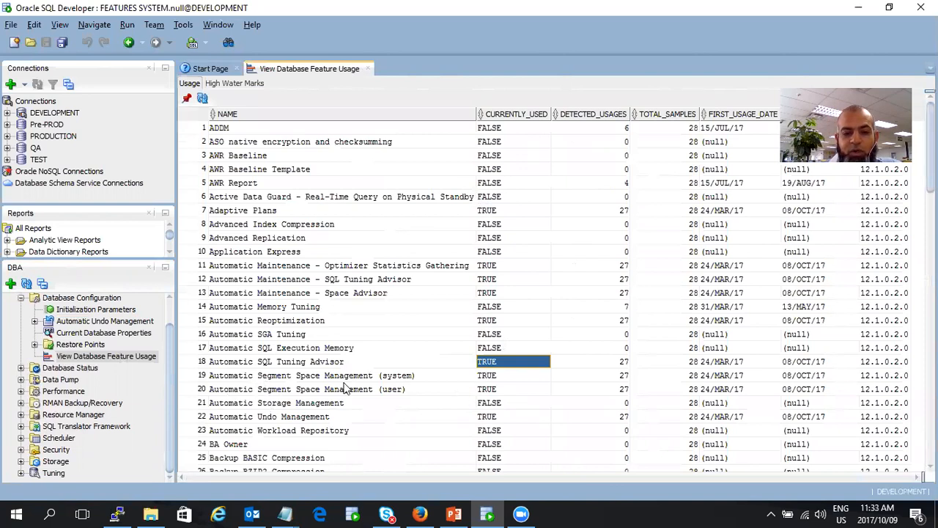
pyautogui.moveTo(524, 402)
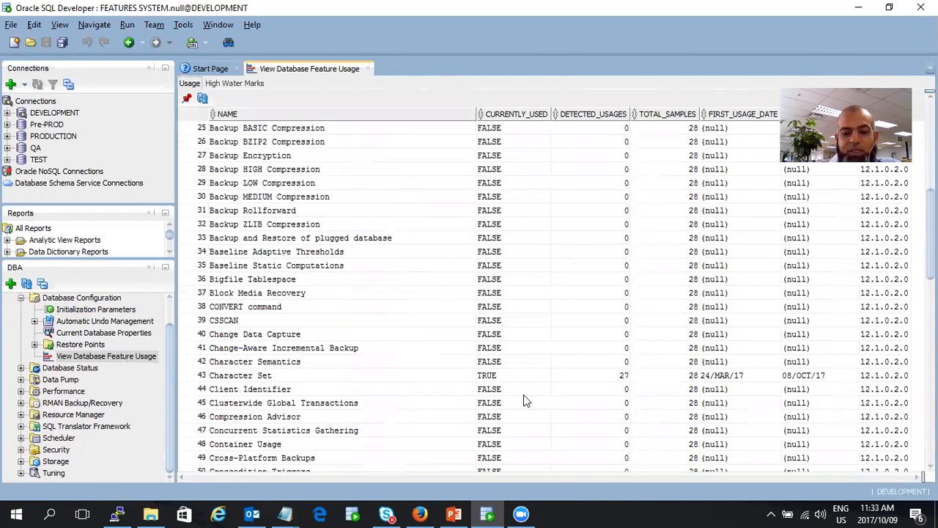
pyautogui.scroll(-3)
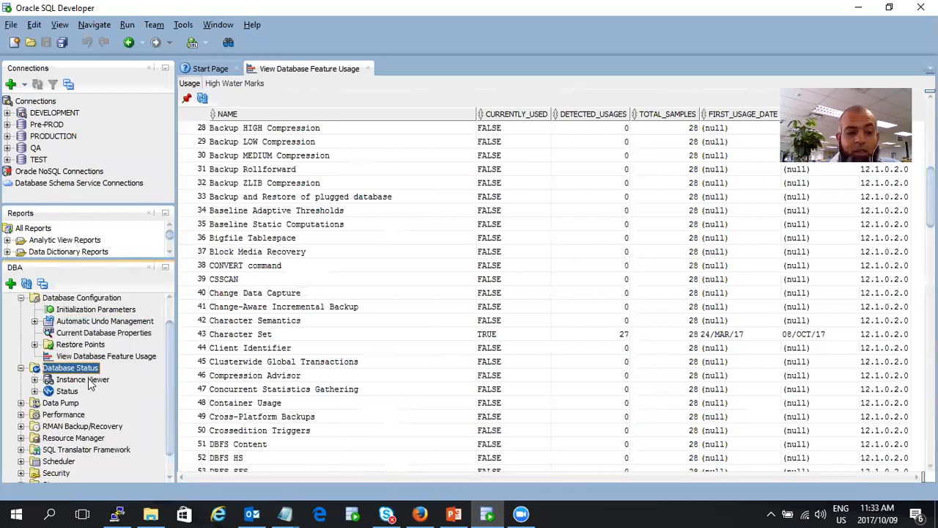
# - Open the DEVELOPMENT Instance Viewer and inspect process counts, top SQL, and memory and storage statistics
pyautogui.doubleClick(82, 378)
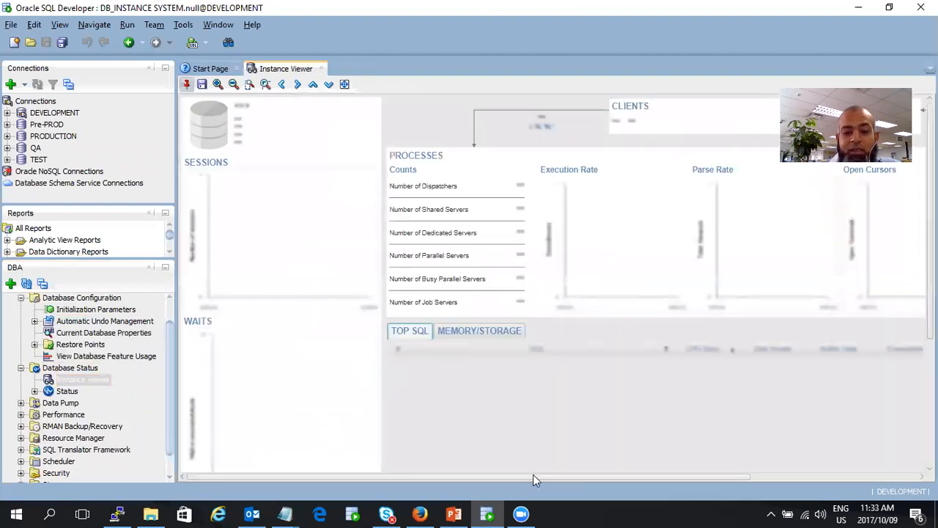
pyautogui.hscroll(3)
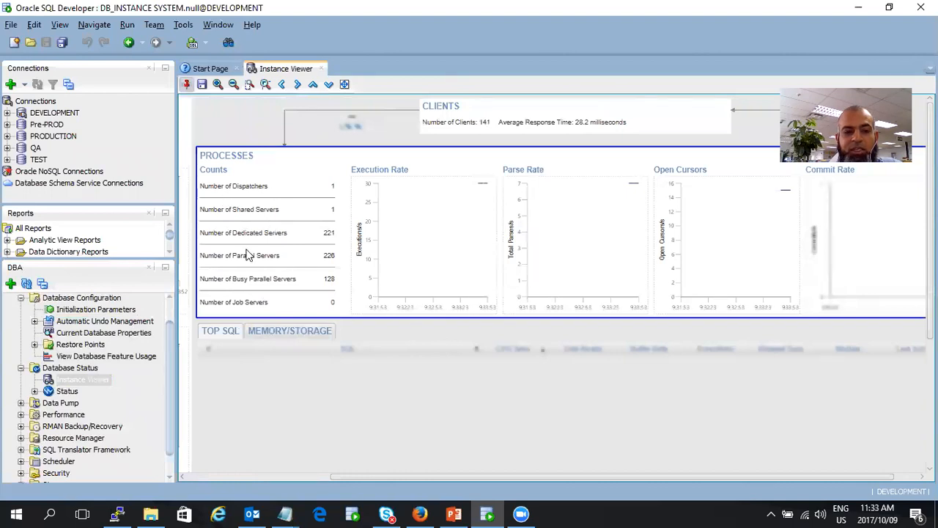
pyautogui.click(220, 330)
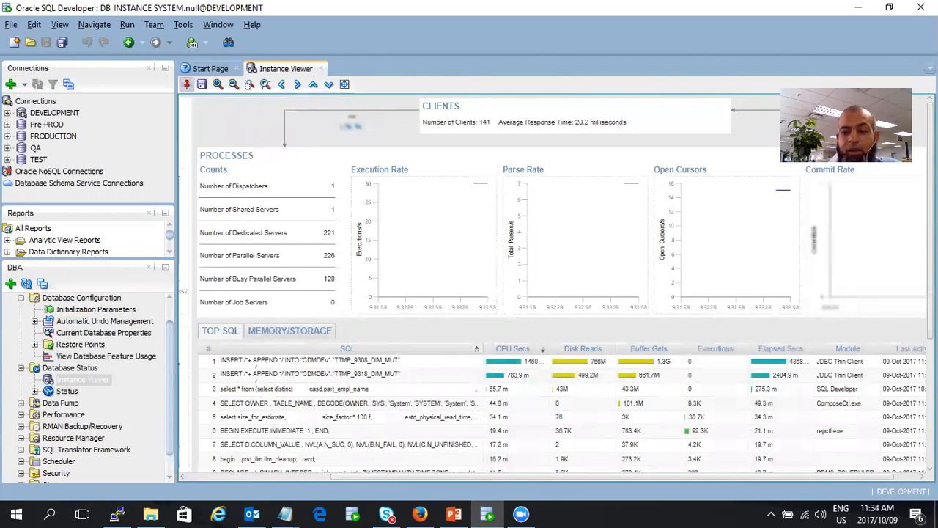
pyautogui.scroll(-3)
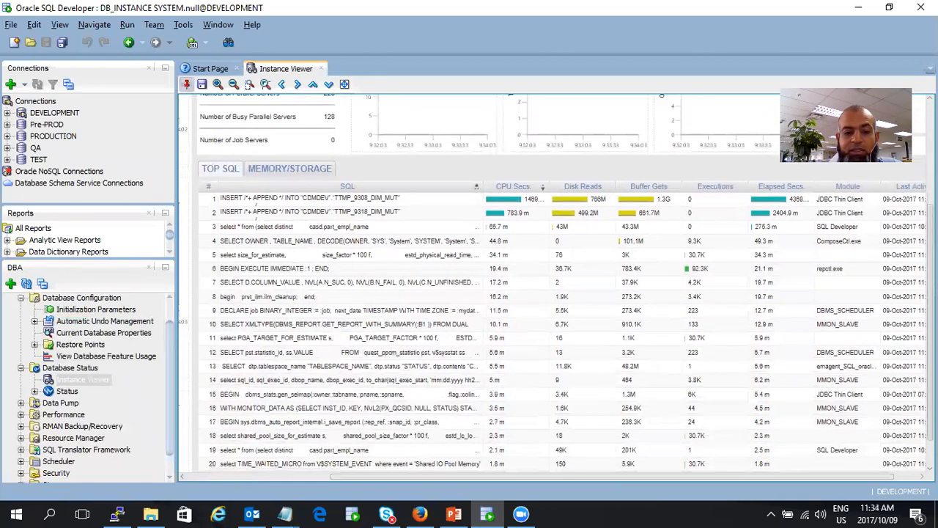
pyautogui.click(289, 167)
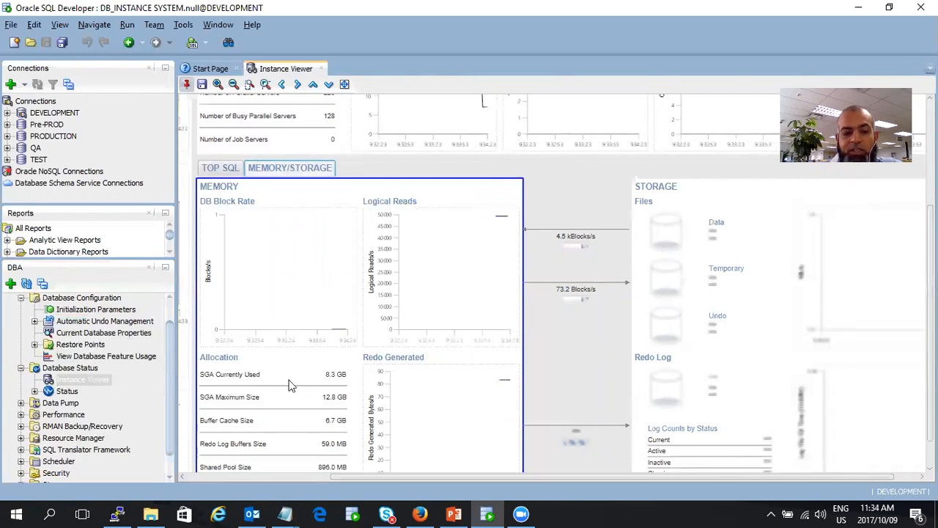
pyautogui.moveTo(214, 411)
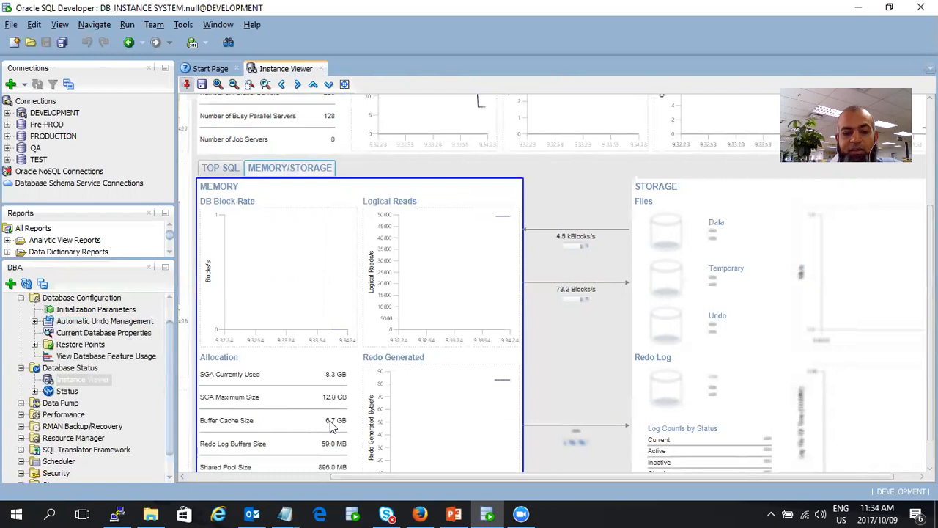
pyautogui.moveTo(306, 479)
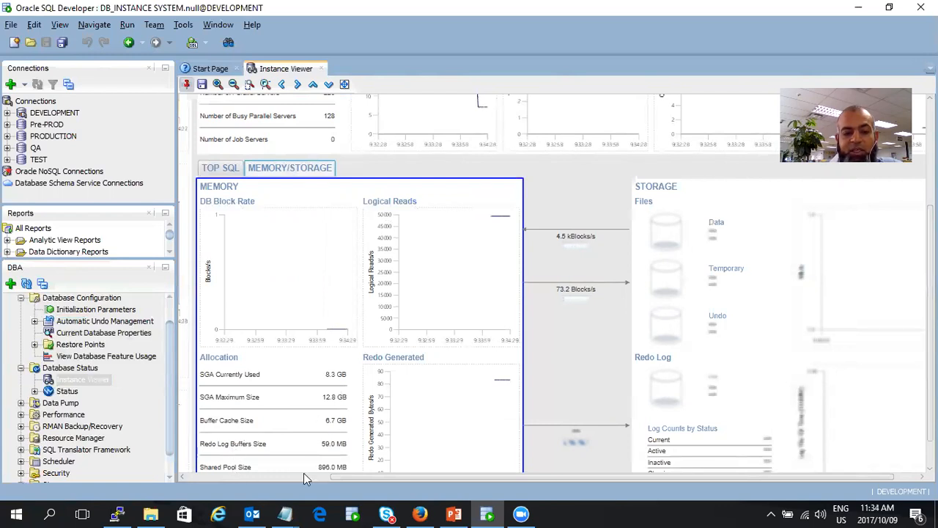
# - Scroll through memory allocation to storage files: Data 82.3%, Temporary 30.4%, Undo 2.6% used
pyautogui.scroll(-3)
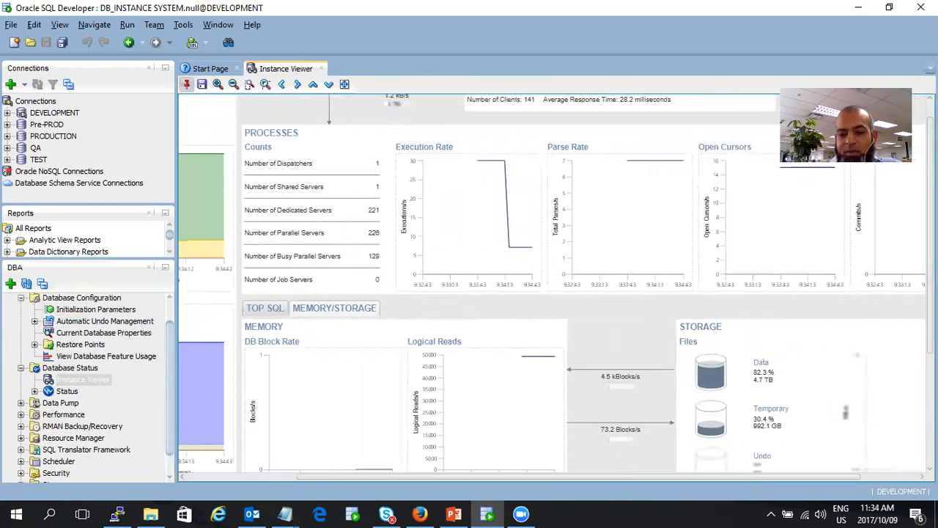
pyautogui.scroll(-3)
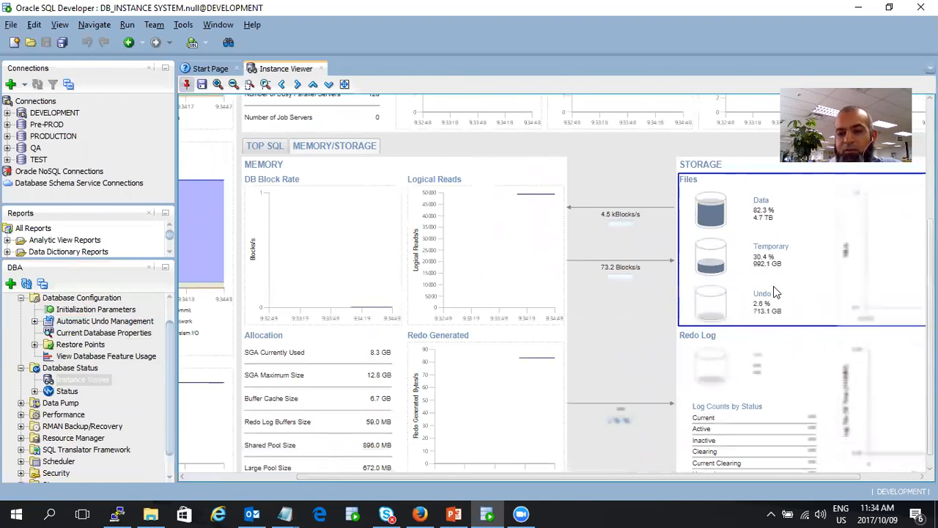
pyautogui.moveTo(764, 211)
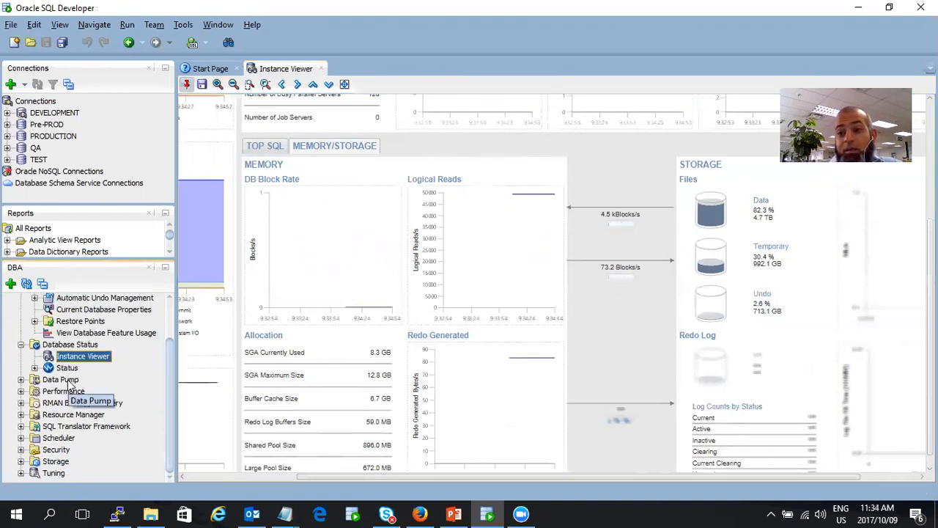
# - Open Data Pump export jobs, then filtered performance snapshots, accepting the Diagnostic Pack licensing prompt
pyautogui.click(35, 379)
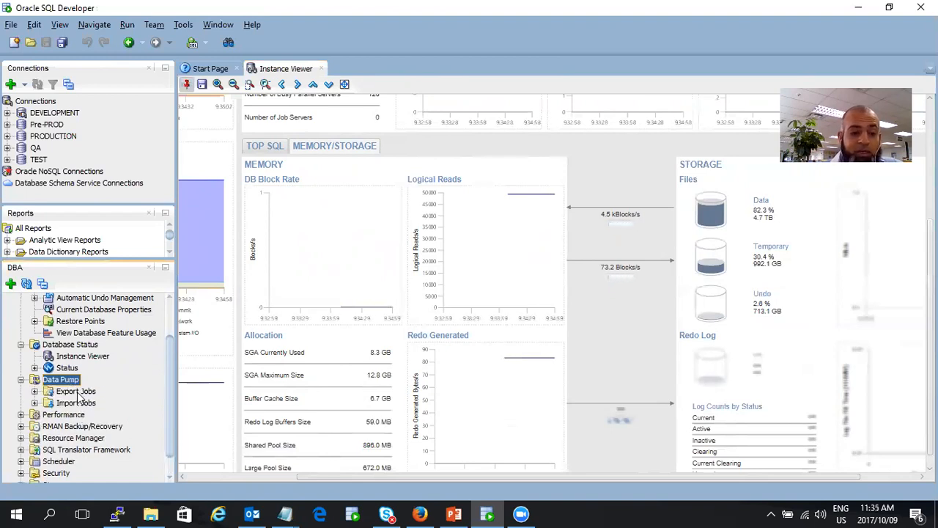
pyautogui.doubleClick(76, 390)
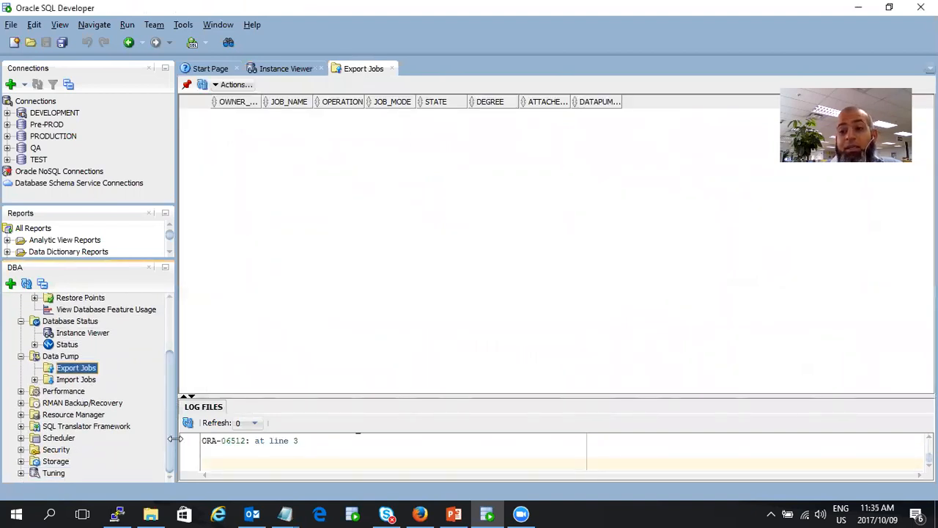
pyautogui.click(63, 390)
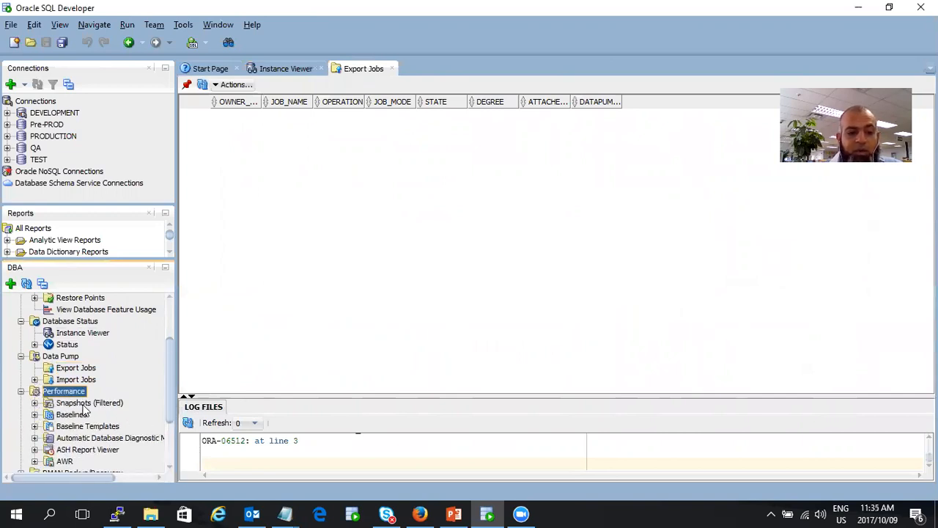
pyautogui.click(88, 402)
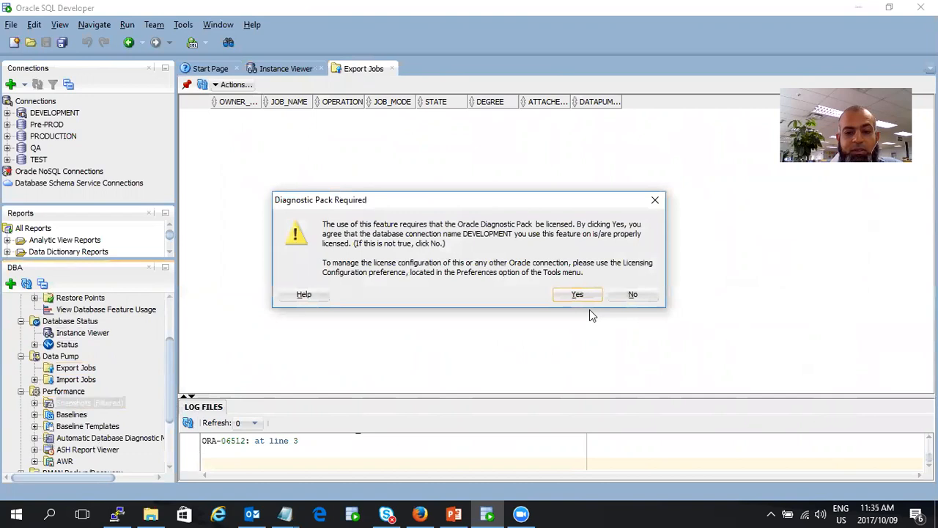
pyautogui.click(577, 294)
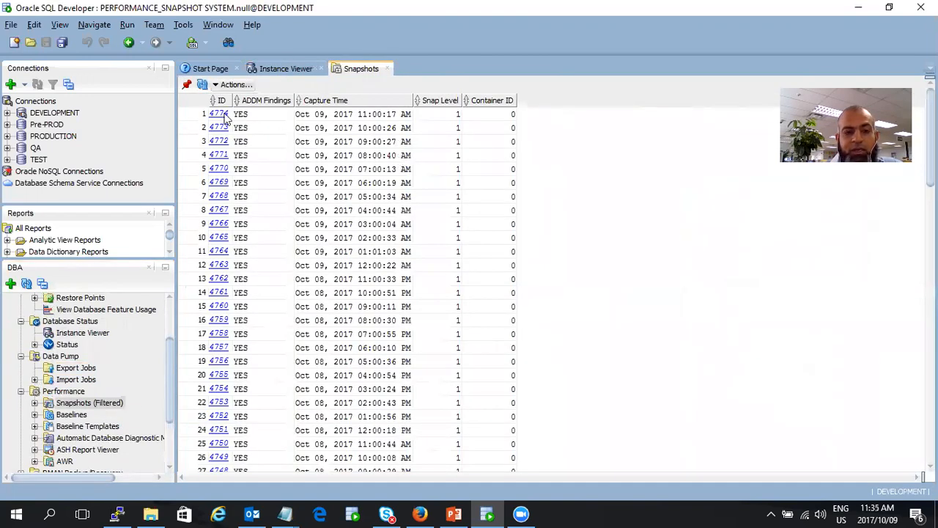
# - Open snapshot 4774's ADDM findings and the task behind the first finding
pyautogui.click(285, 68)
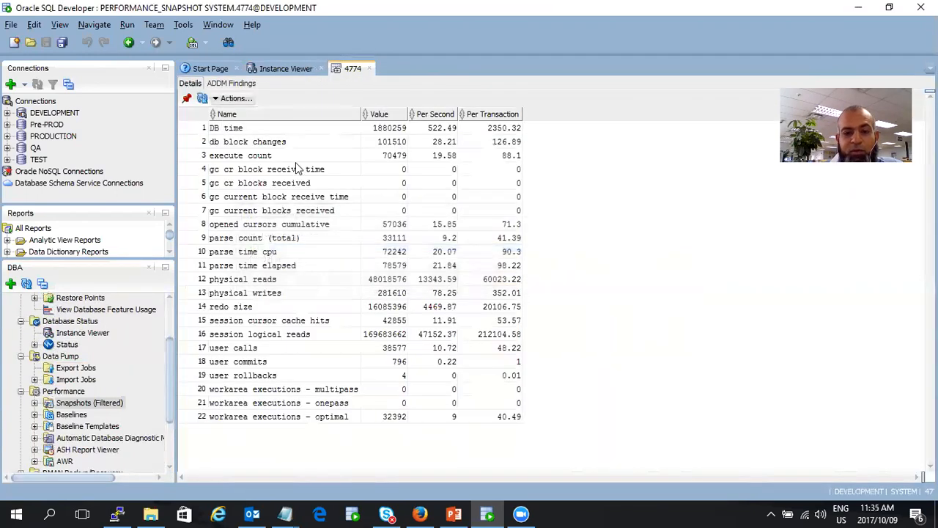
pyautogui.click(230, 83)
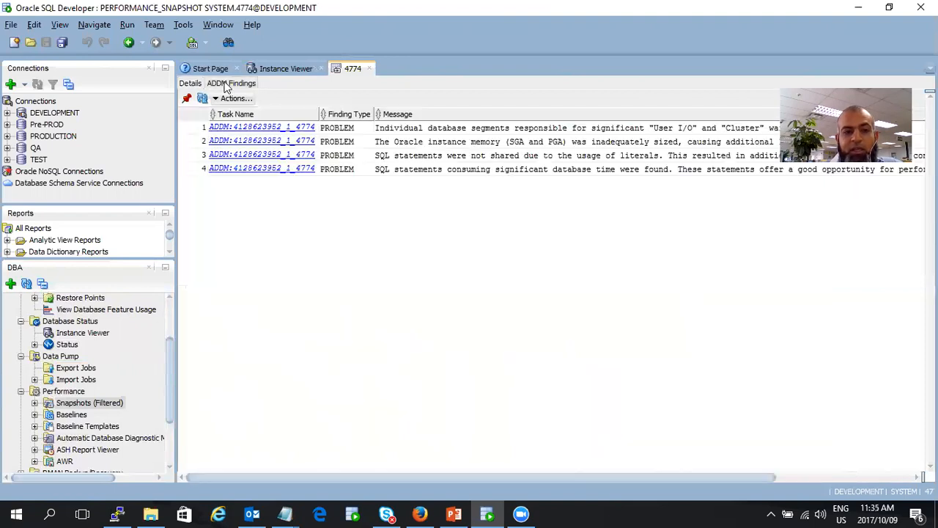
pyautogui.moveTo(535, 181)
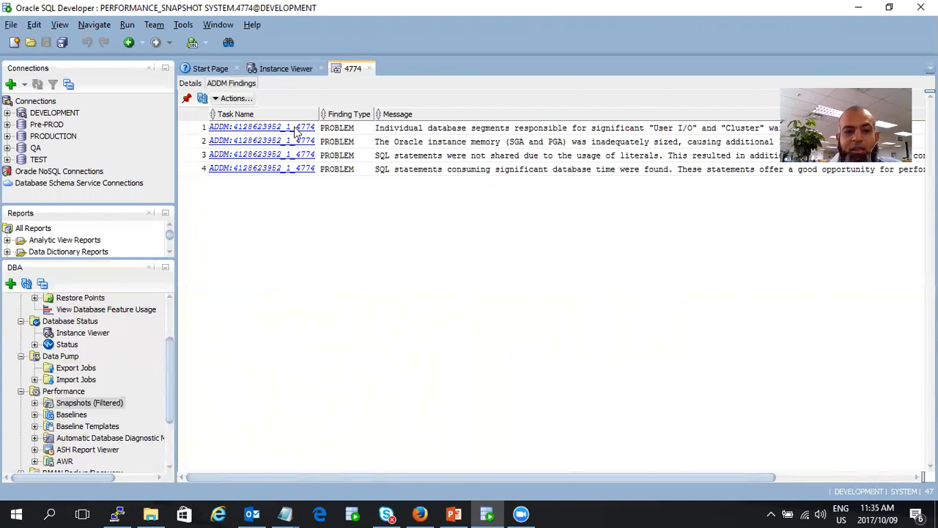
pyautogui.click(261, 127)
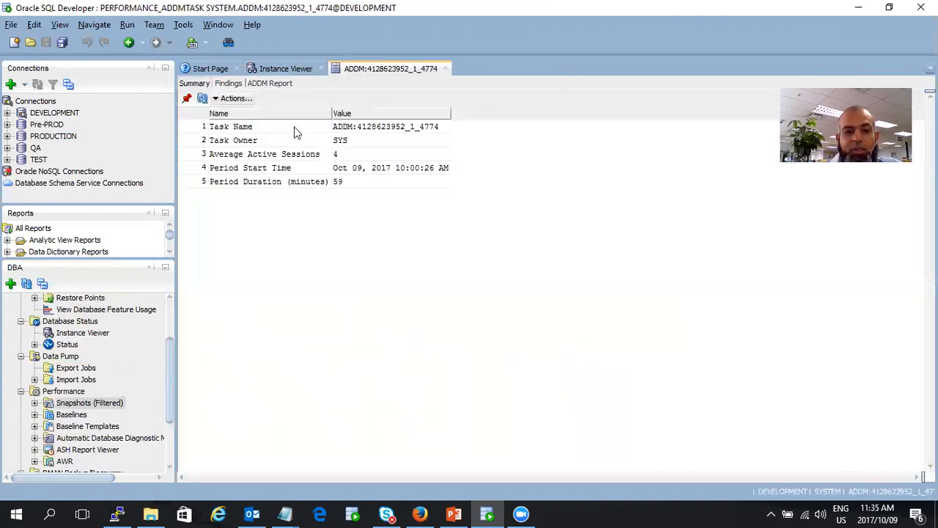
pyautogui.click(269, 83)
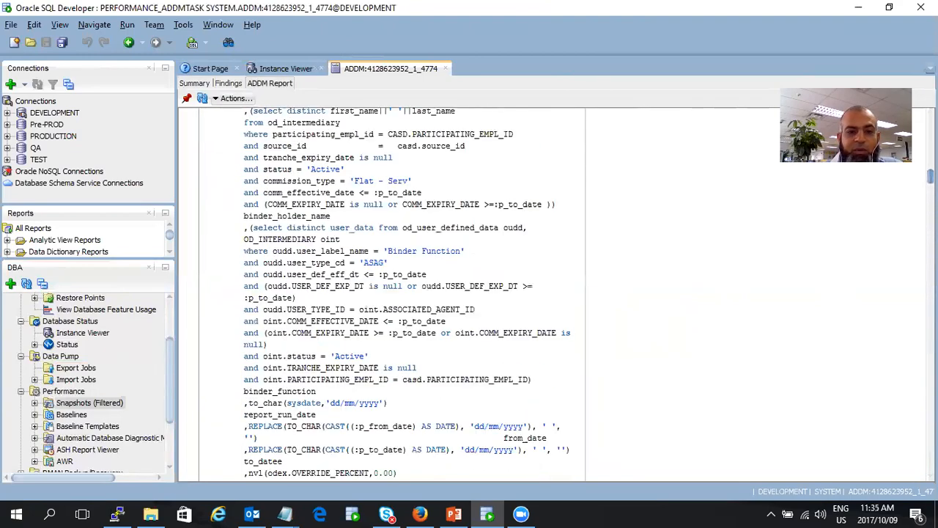
pyautogui.click(270, 83)
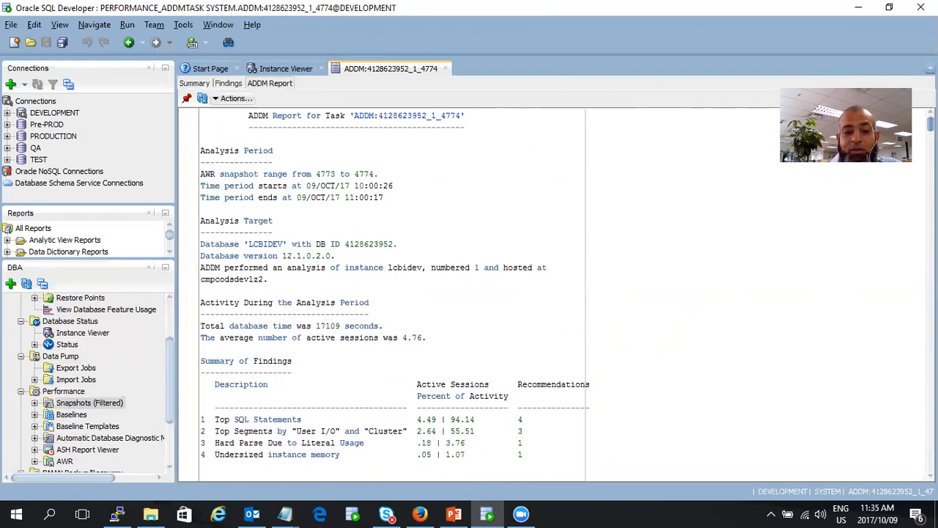
pyautogui.scroll(-3)
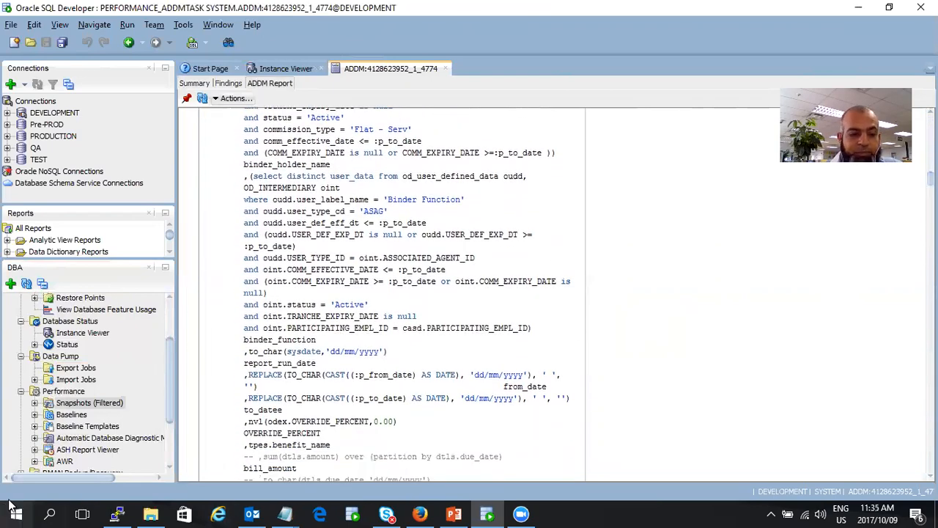
pyautogui.scroll(-3)
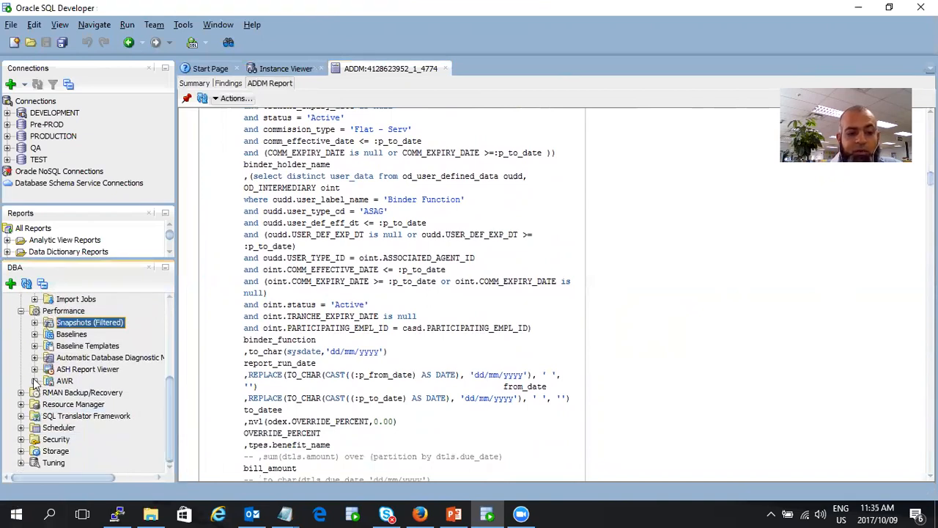
# - Open the AWR Report Viewer from Performance > AWR and expand the Security node
pyautogui.click(34, 381)
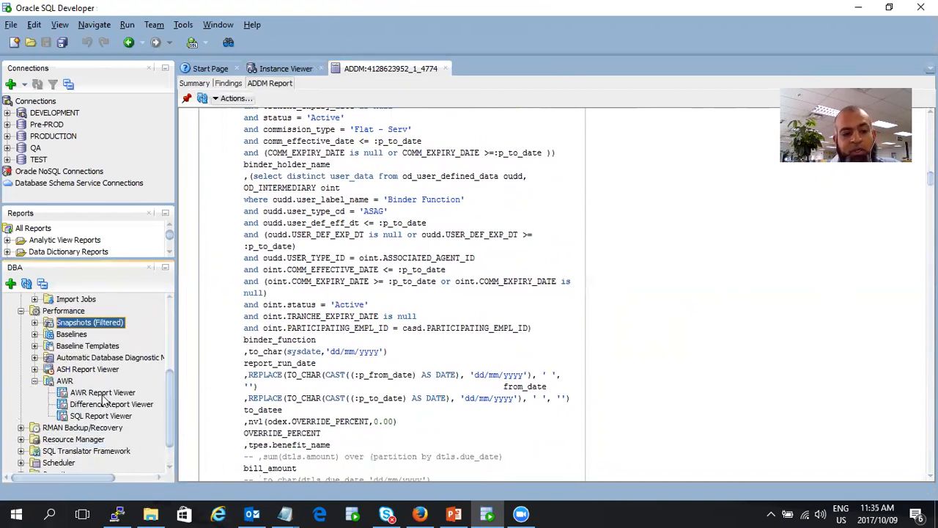
pyautogui.doubleClick(103, 392)
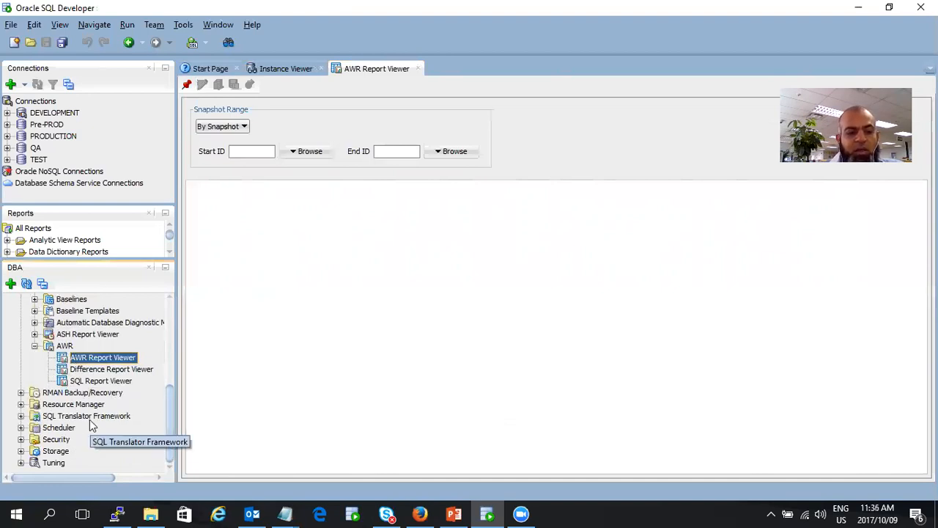
pyautogui.moveTo(108, 439)
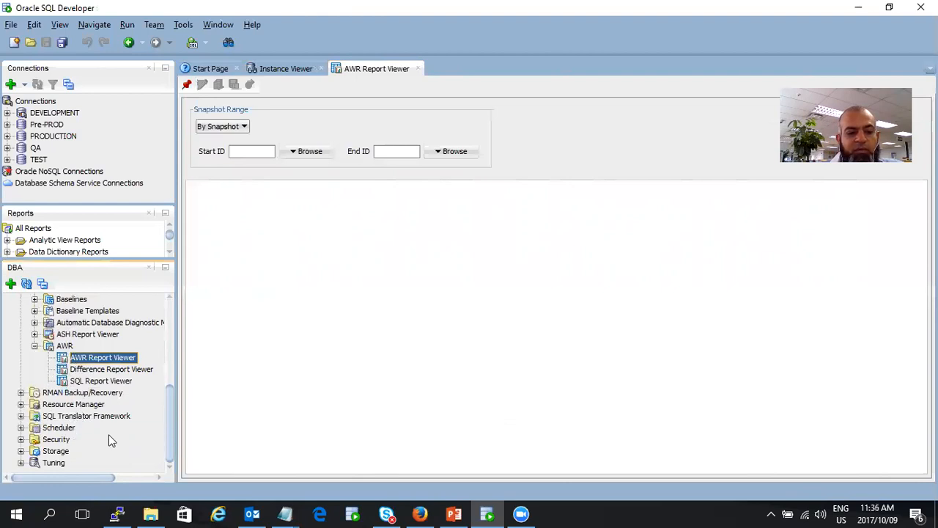
pyautogui.click(56, 438)
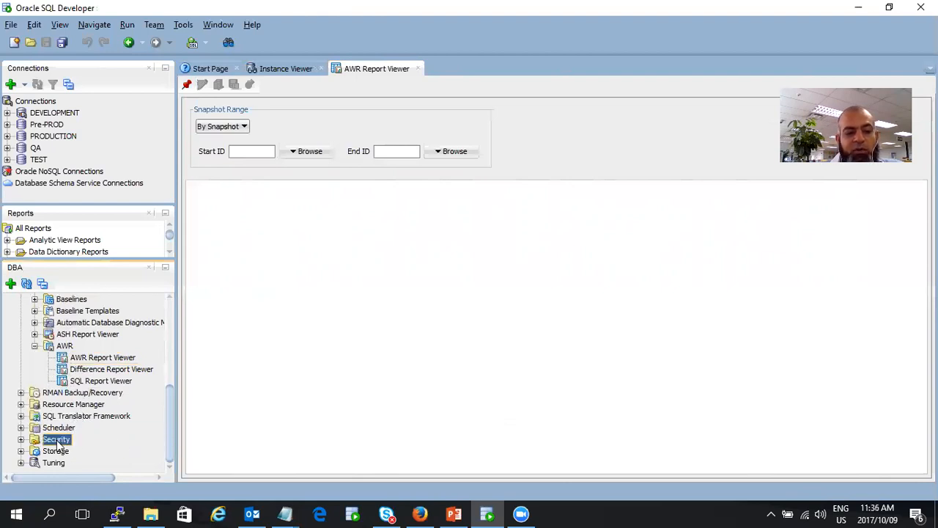
pyautogui.click(34, 439)
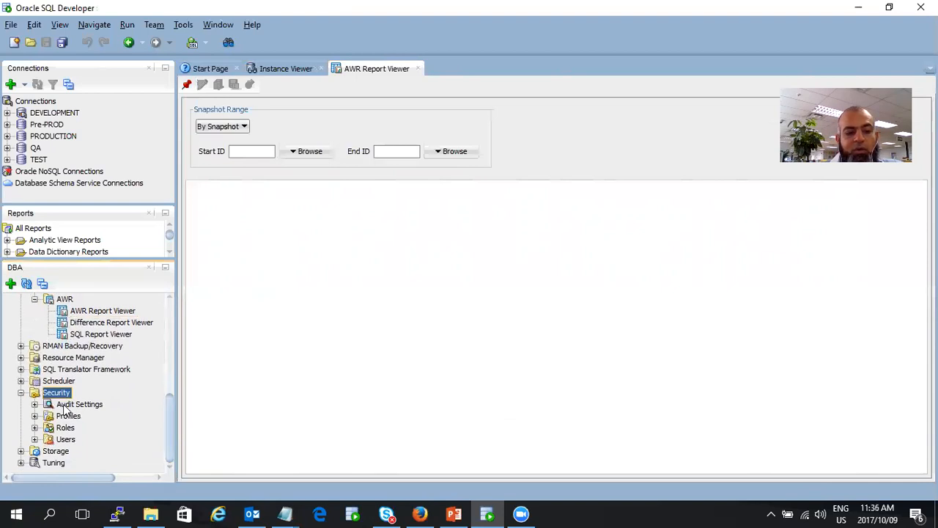
# - Open the DEVELOPMENT Users list and bring up the ORDPLUGINS user's context menu
pyautogui.doubleClick(66, 439)
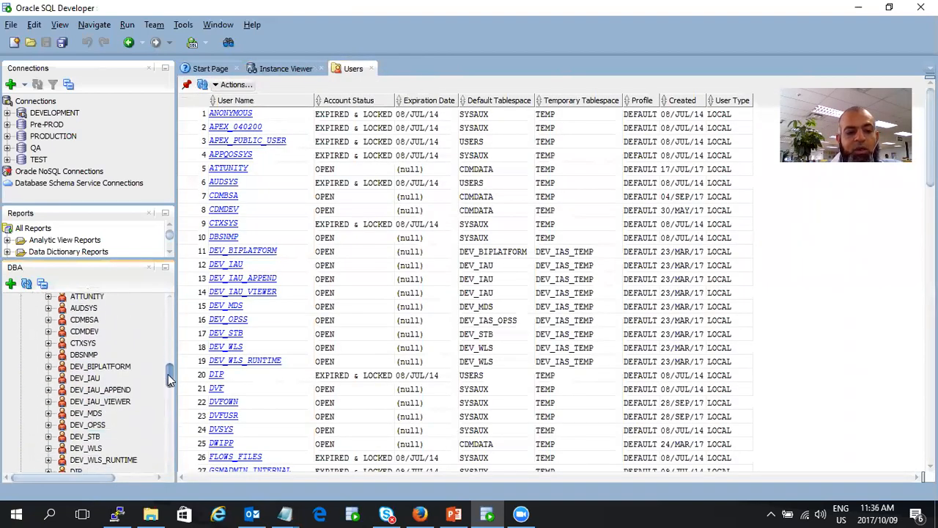
pyautogui.scroll(-3)
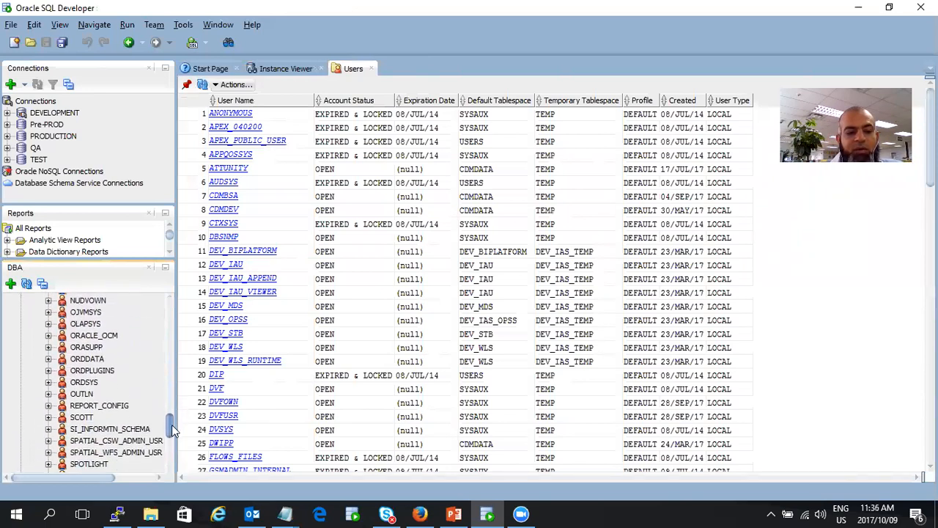
pyautogui.rightClick(87, 358)
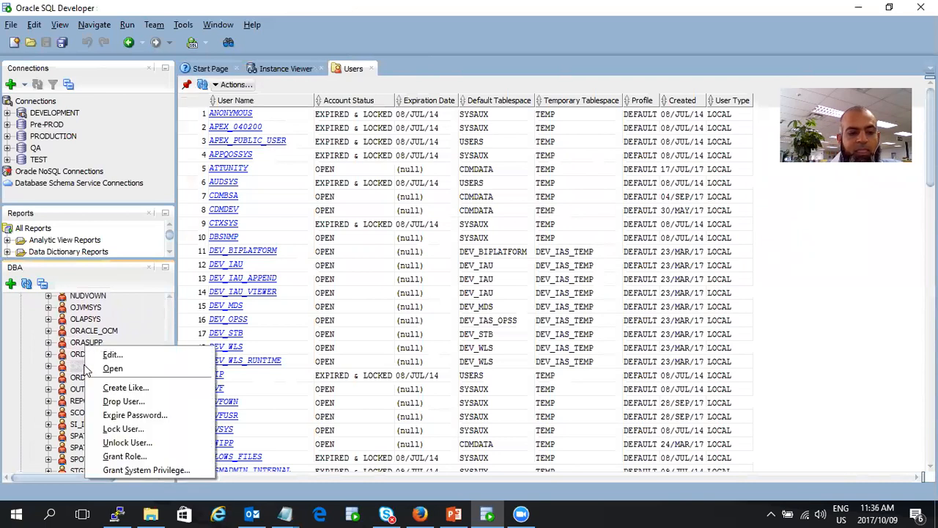
pyautogui.moveTo(134, 415)
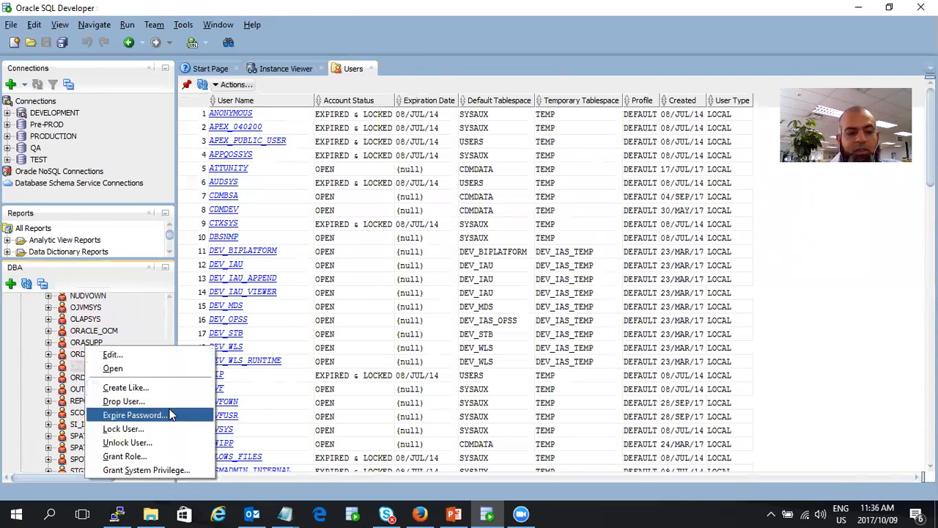
pyautogui.moveTo(17, 349)
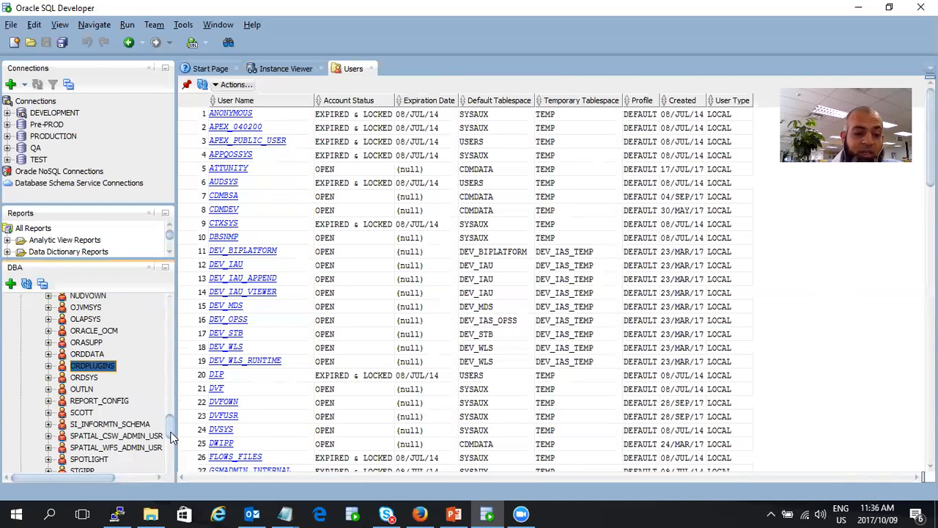
pyautogui.scroll(-3)
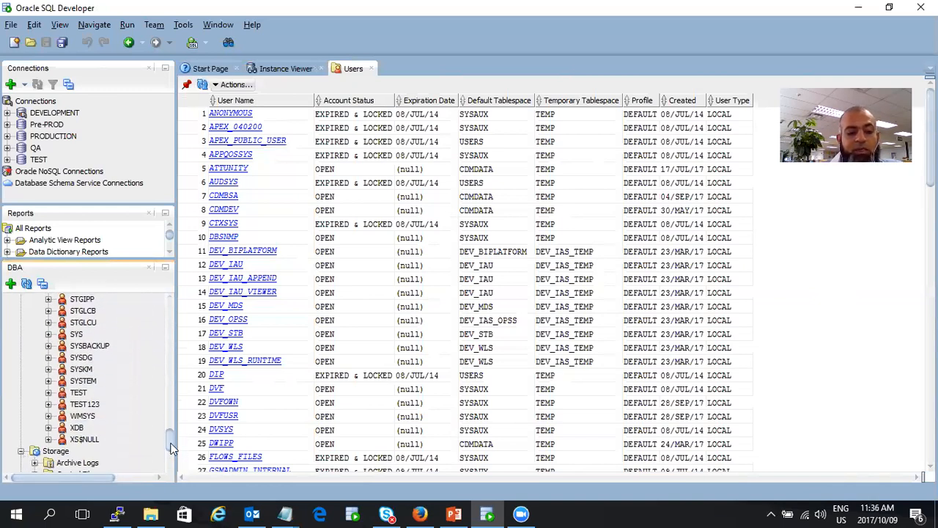
# - Open DEVELOPMENT's Tablespaces report, DEV_MDS through USERS, and expand the Tuning node
pyautogui.scroll(-3)
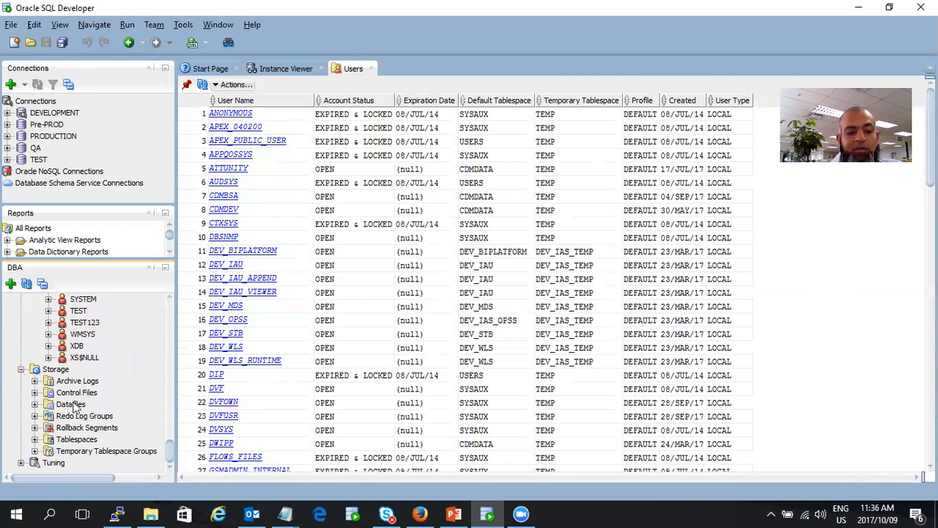
pyautogui.moveTo(99, 426)
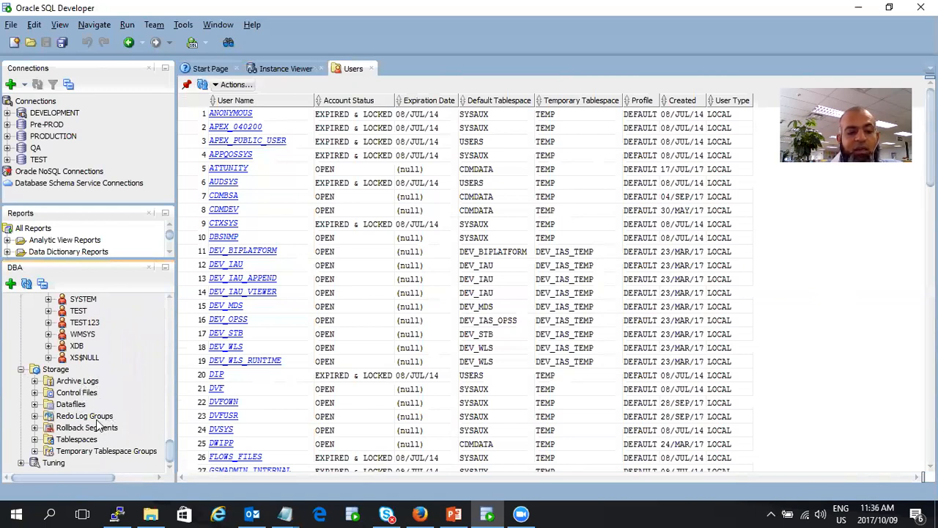
pyautogui.click(76, 439)
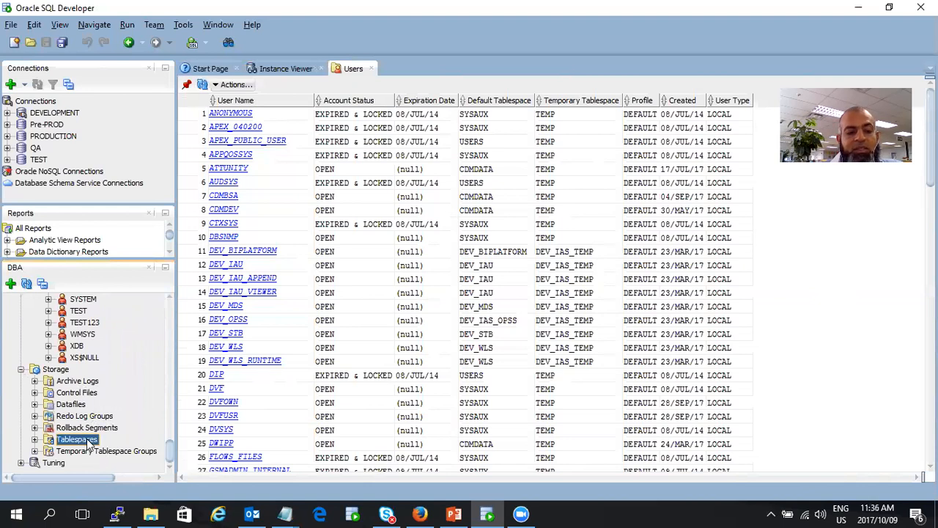
pyautogui.doubleClick(76, 439)
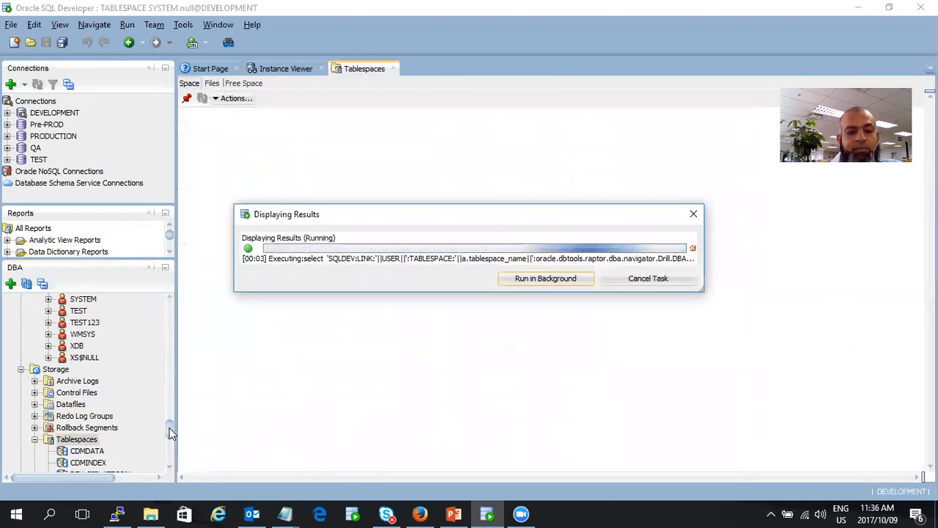
pyautogui.moveTo(524, 346)
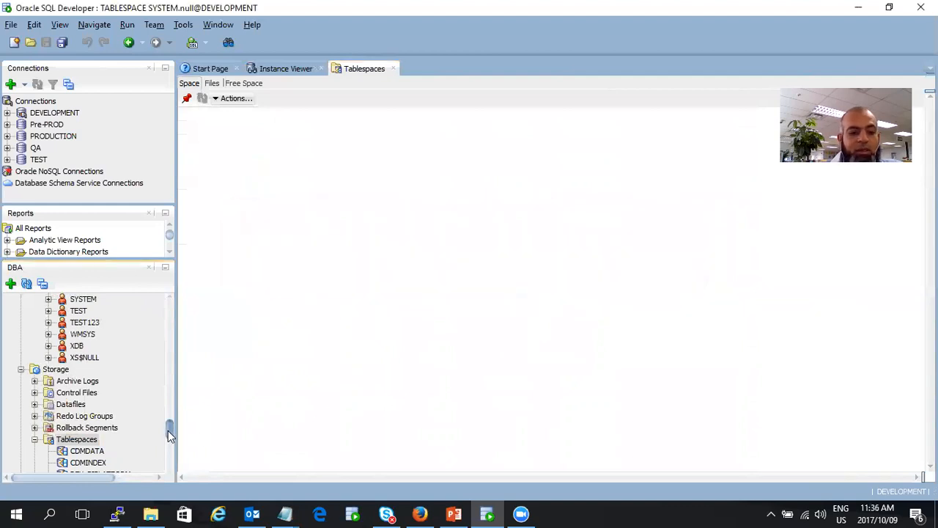
pyautogui.scroll(-3)
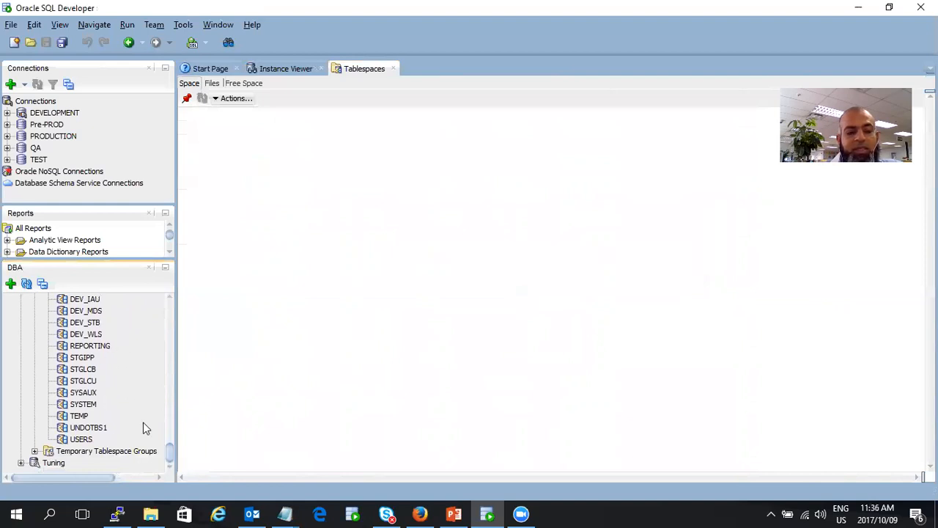
pyautogui.click(54, 462)
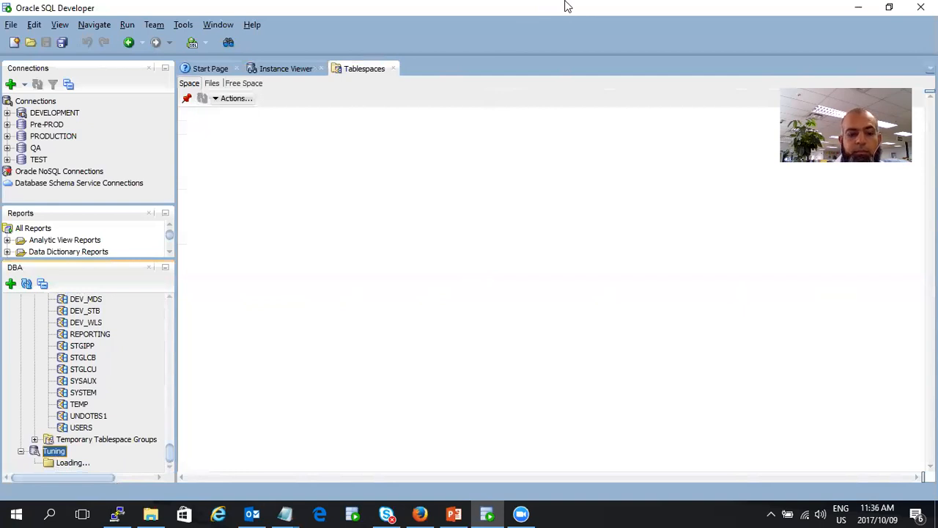
pyautogui.moveTo(489, 22)
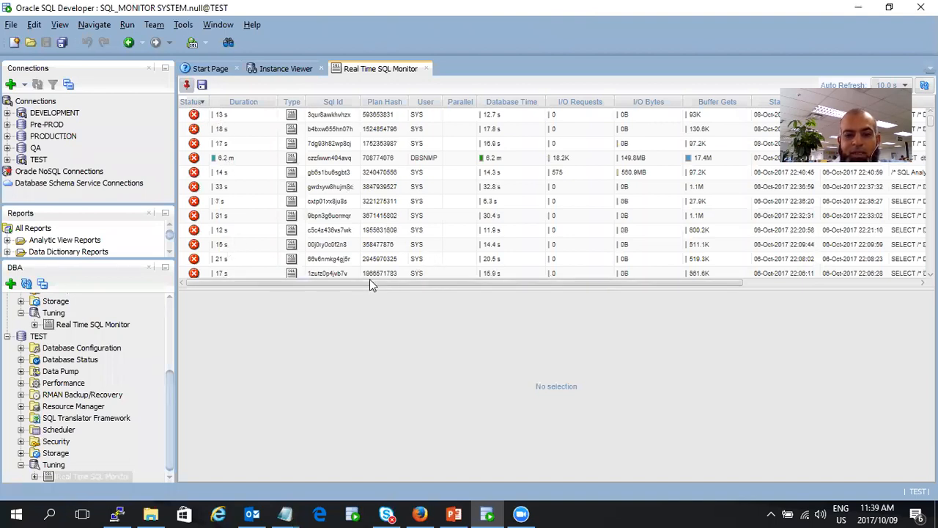
# - Scroll sideways through TEST's Real Time SQL Monitor list of recent SQL executions
pyautogui.hscroll(3)
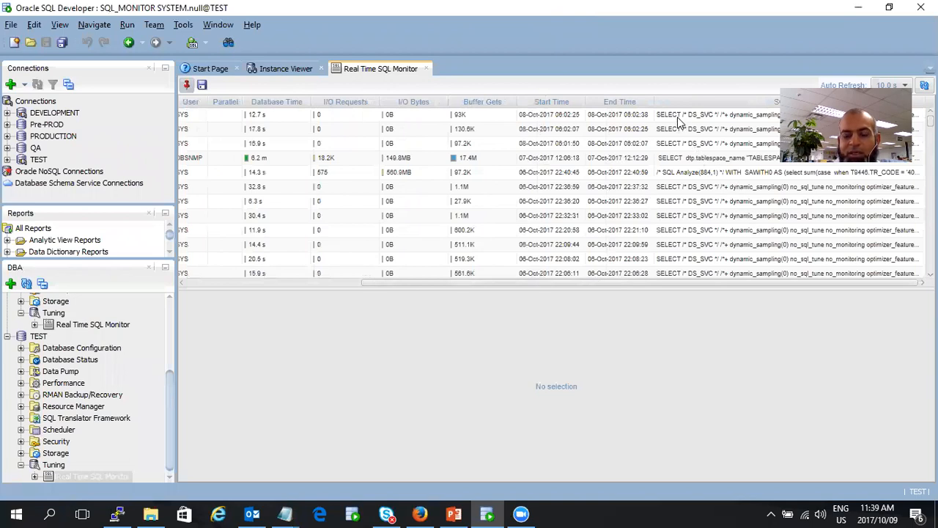
pyautogui.moveTo(277, 79)
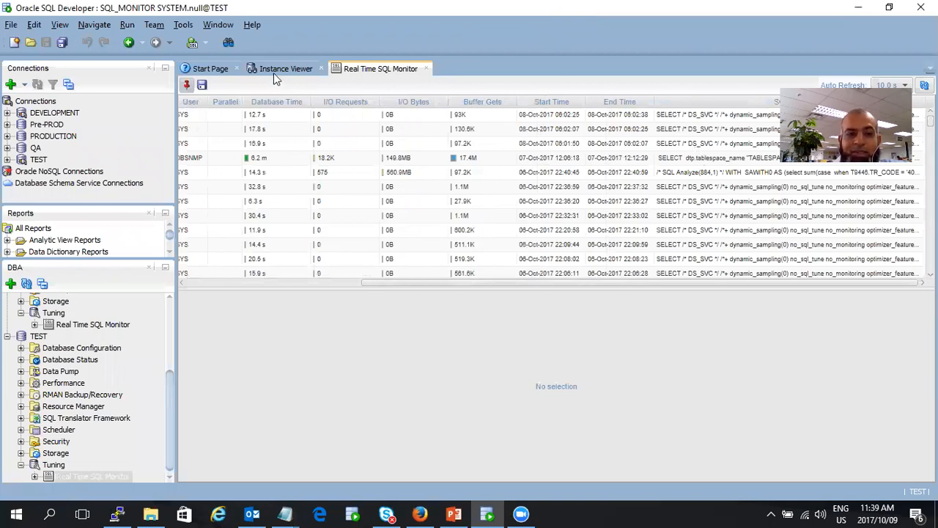
pyautogui.click(286, 68)
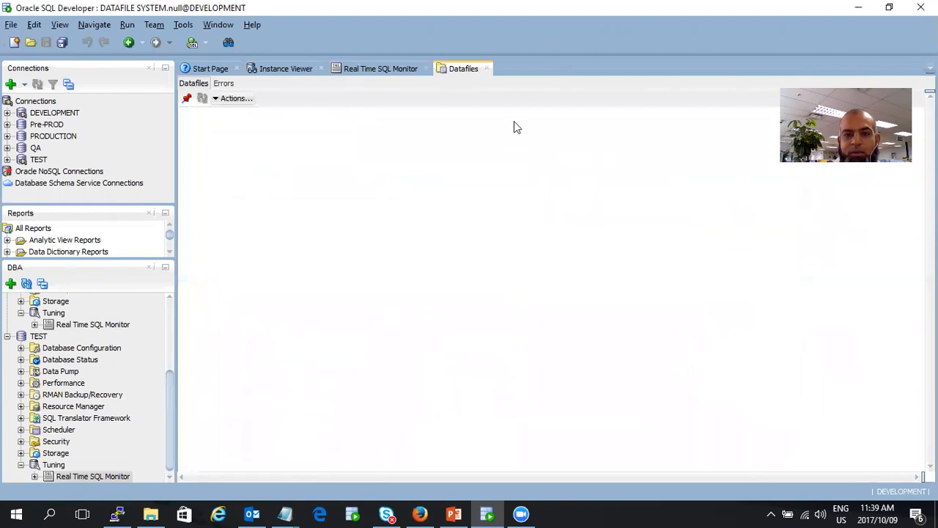
pyautogui.moveTo(509, 10)
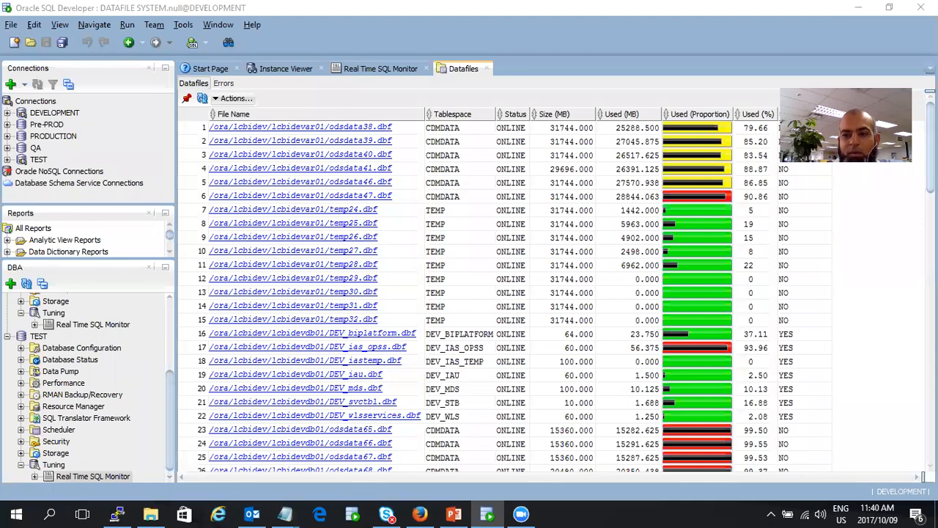
# - Scroll through DEVELOPMENT's datafiles grid of tablespaces, sizes, used space and usage percentages
pyautogui.scroll(-3)
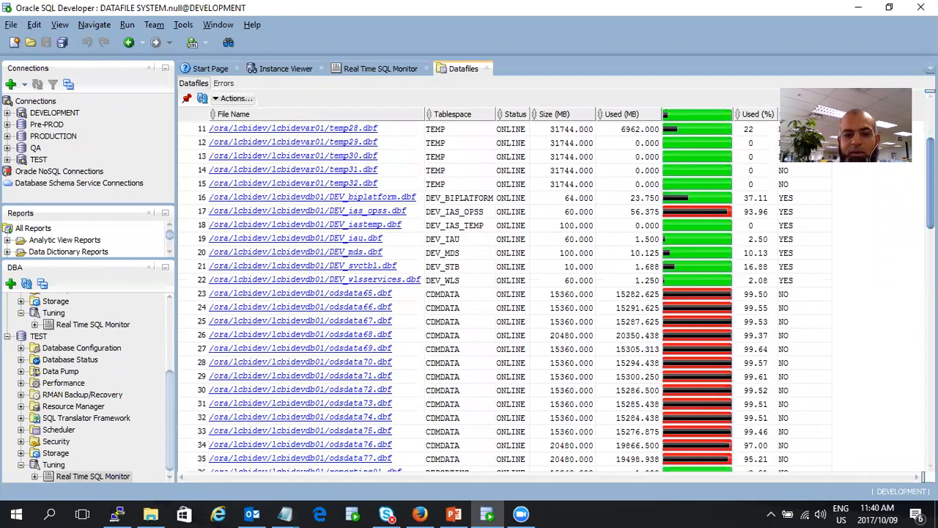
pyautogui.scroll(-3)
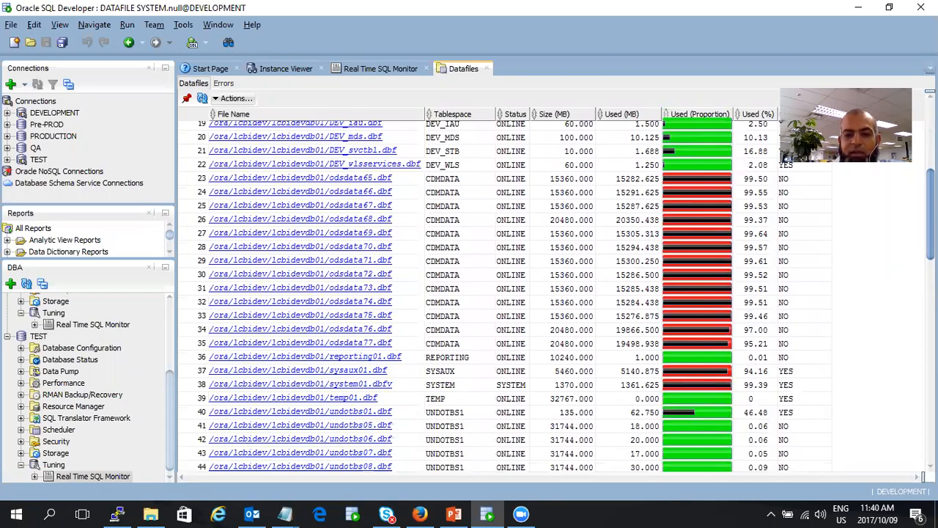
pyautogui.scroll(-3)
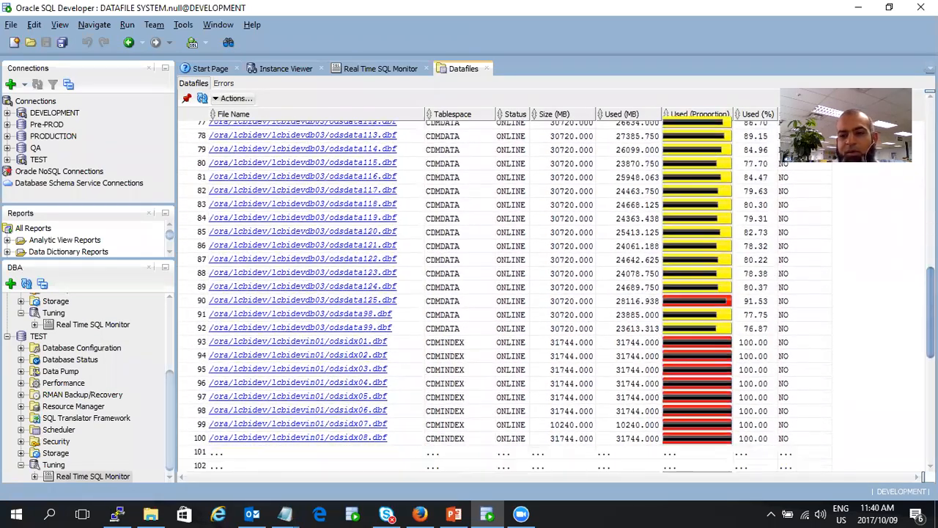
pyautogui.scroll(-3)
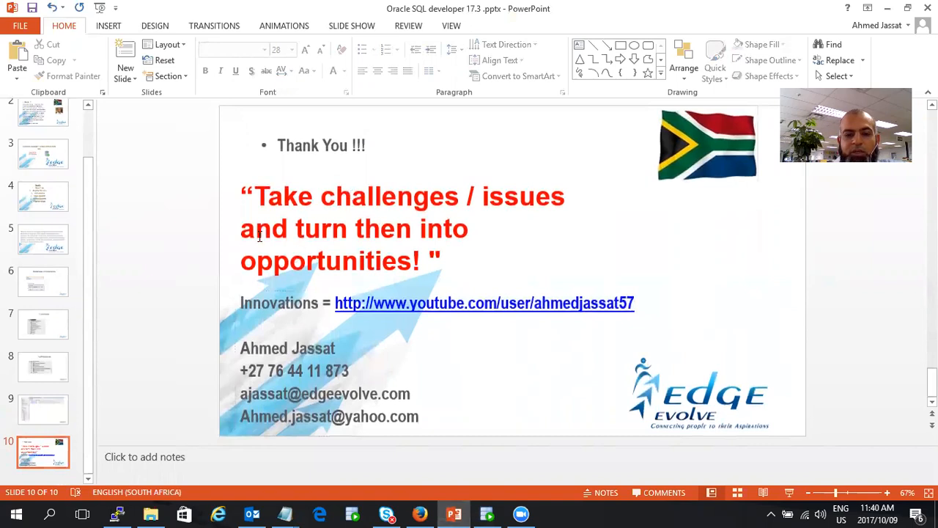
pyautogui.moveTo(385, 258)
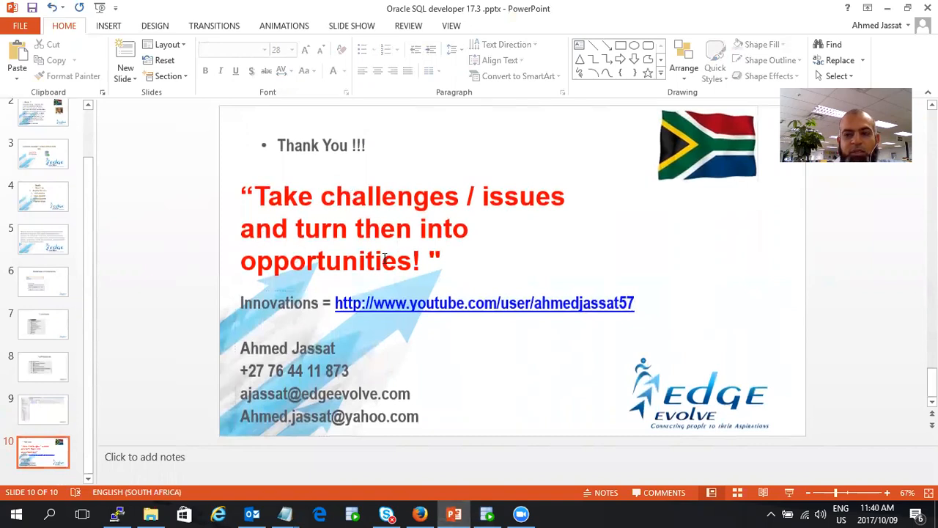